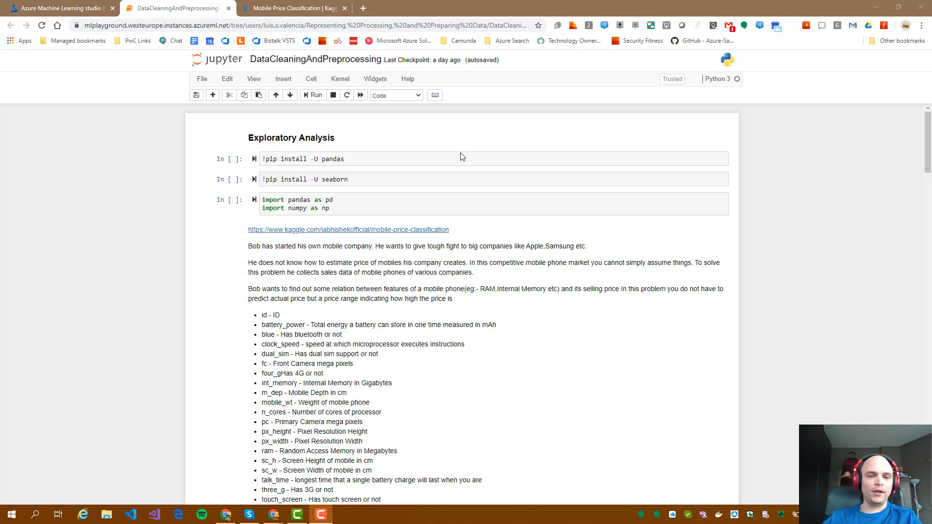
mouse_move(469, 154)
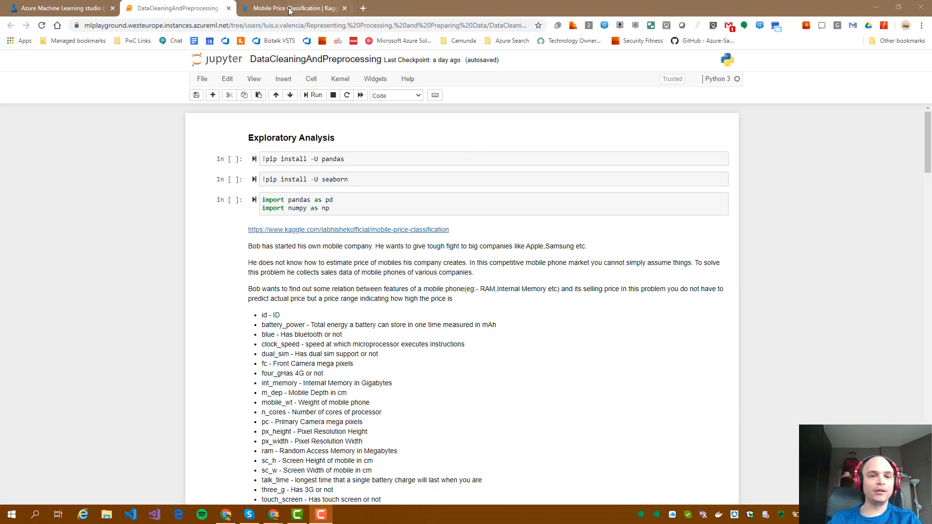
Step: Switch to the Kaggle Mobile Price Classification tab showing the dataset description and train.csv preview
click(292, 8)
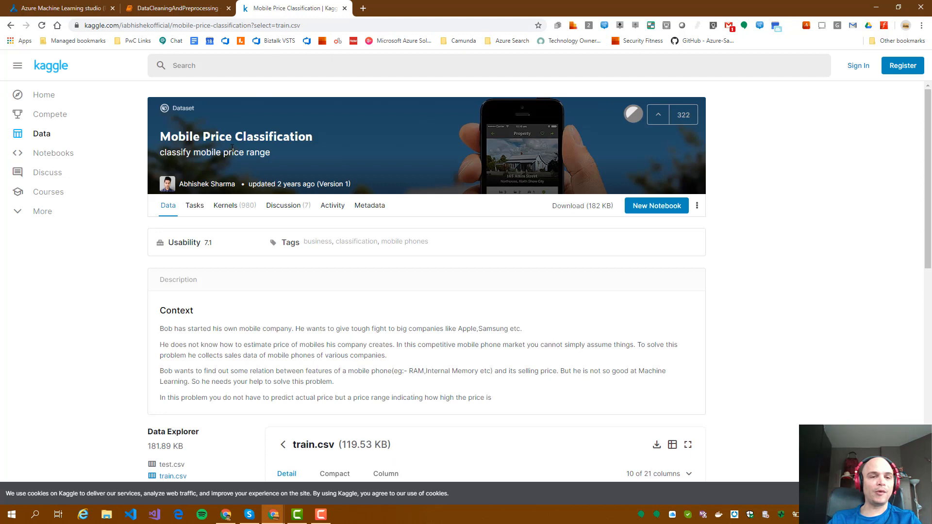
mouse_move(325, 148)
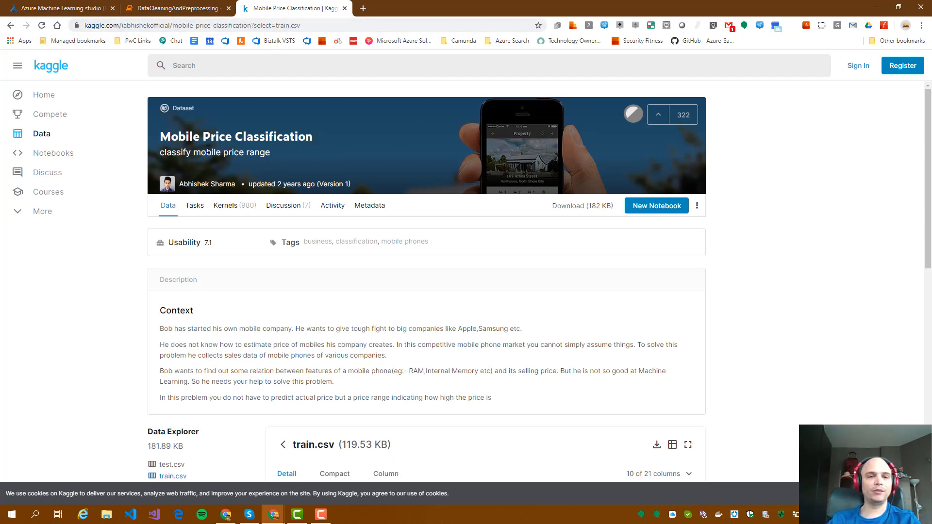
mouse_move(137, 41)
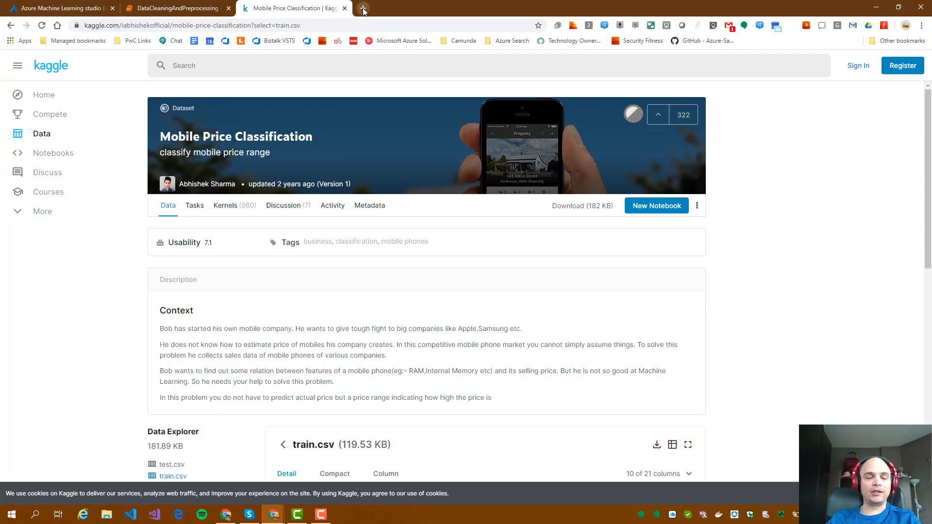
mouse_move(363, 9)
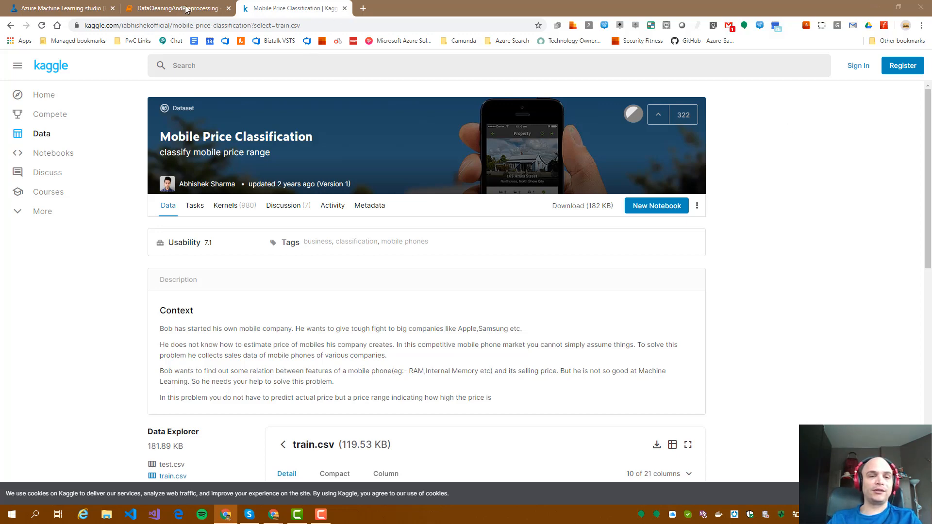
Step: Back in the notebook, run the pandas and seaborn pip install cells, both already satisfied
click(172, 8)
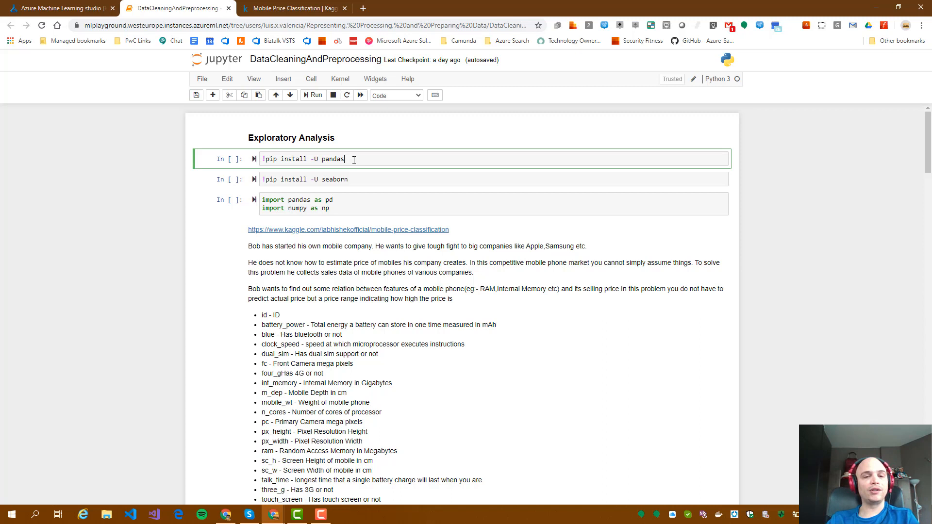
click(313, 95)
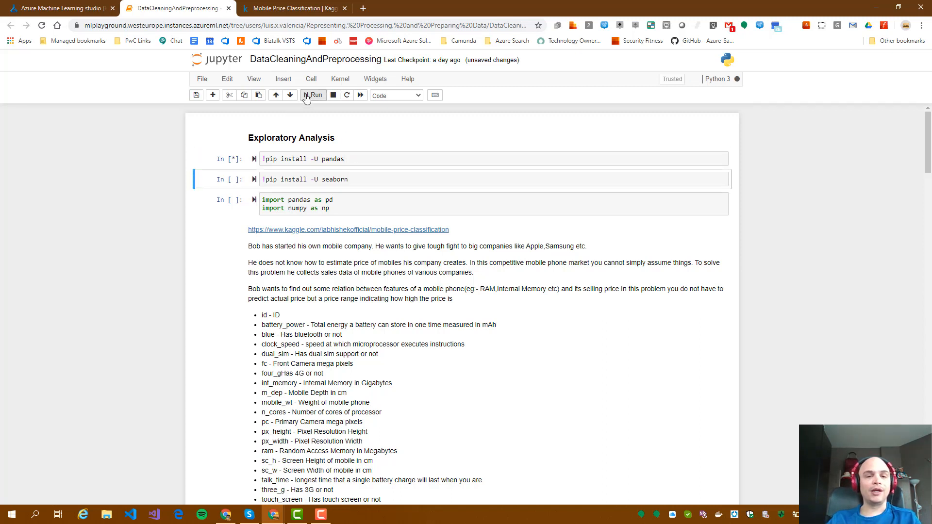
click(312, 96)
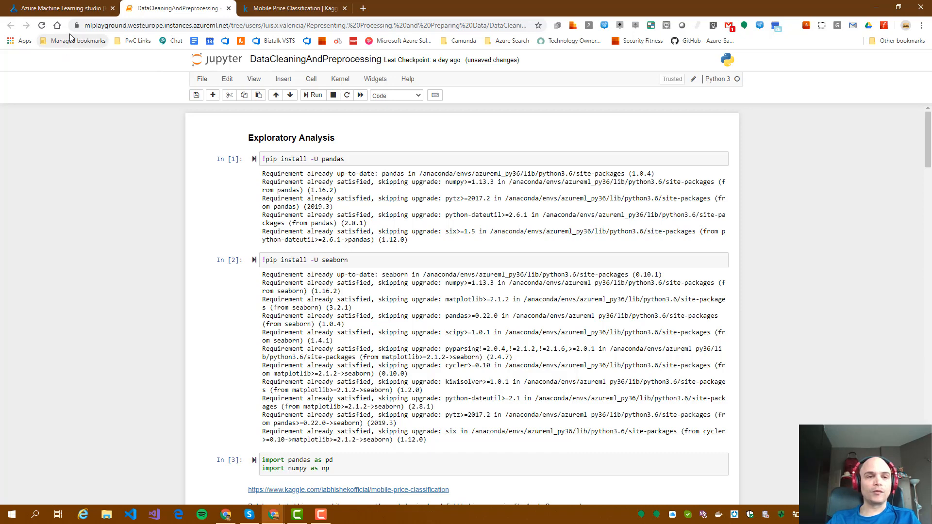
mouse_move(59, 9)
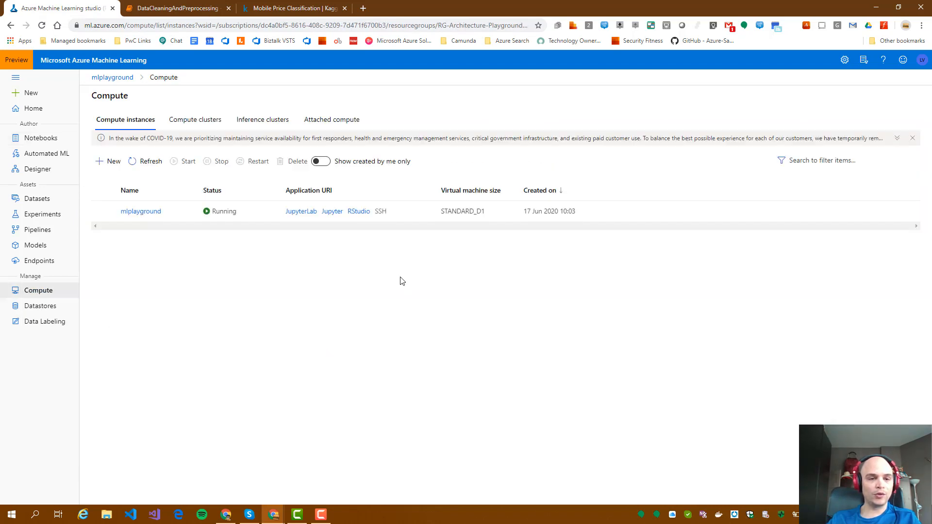
Step: Open the compute instance's Jupyter, browse the Representing, Processing, and Preparing Data folder, then return
click(331, 211)
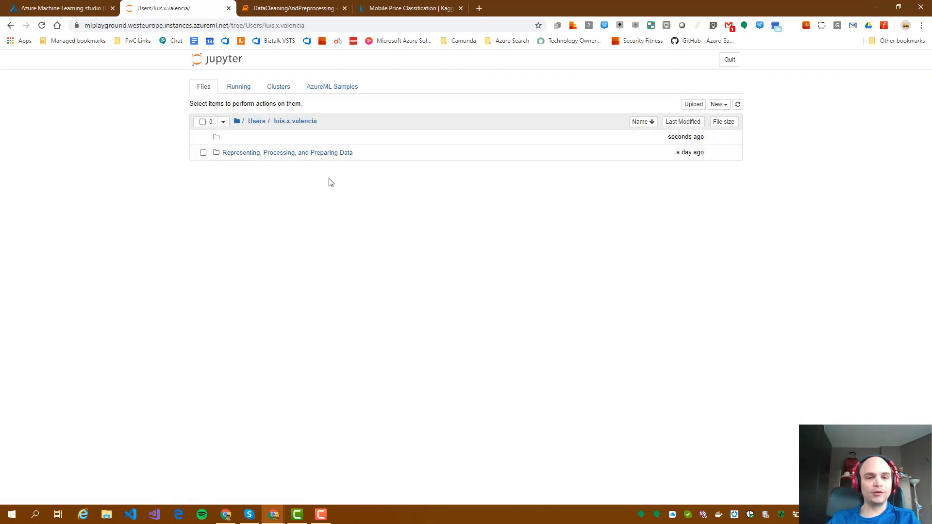
click(287, 152)
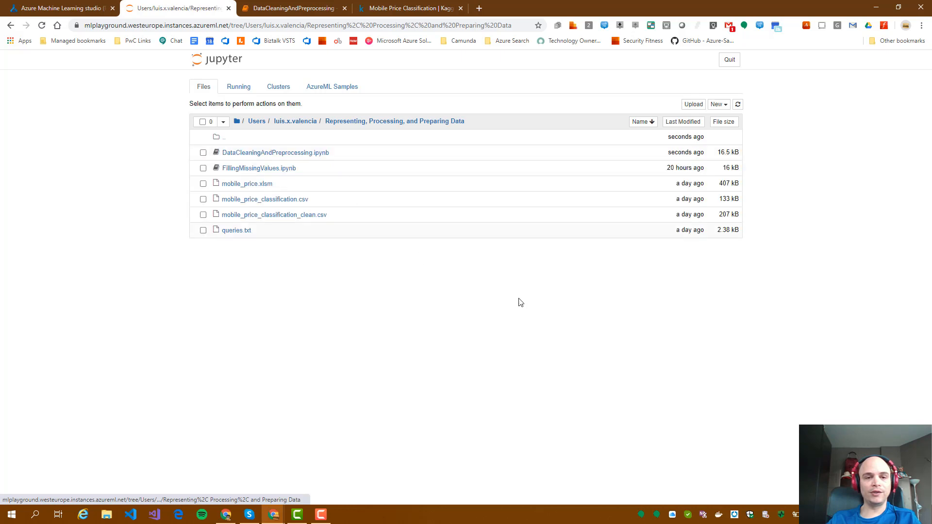
click(693, 103)
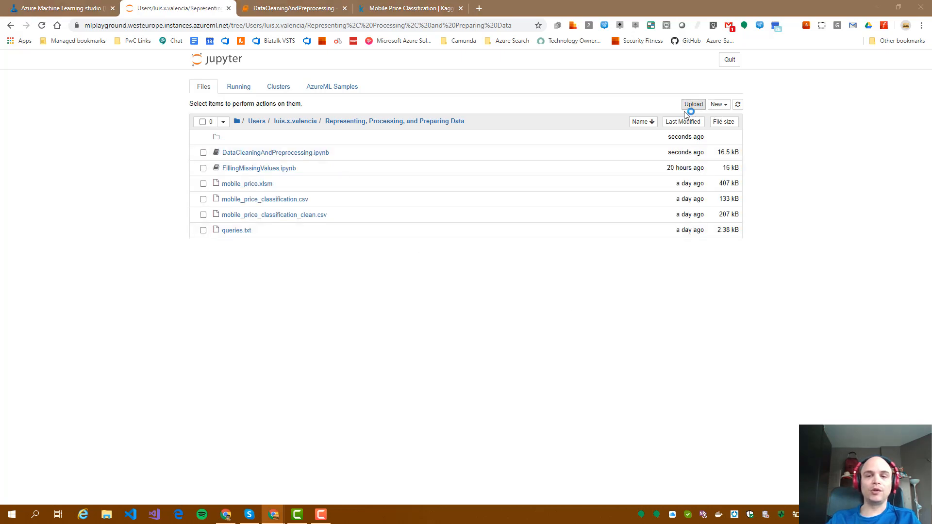
click(693, 104)
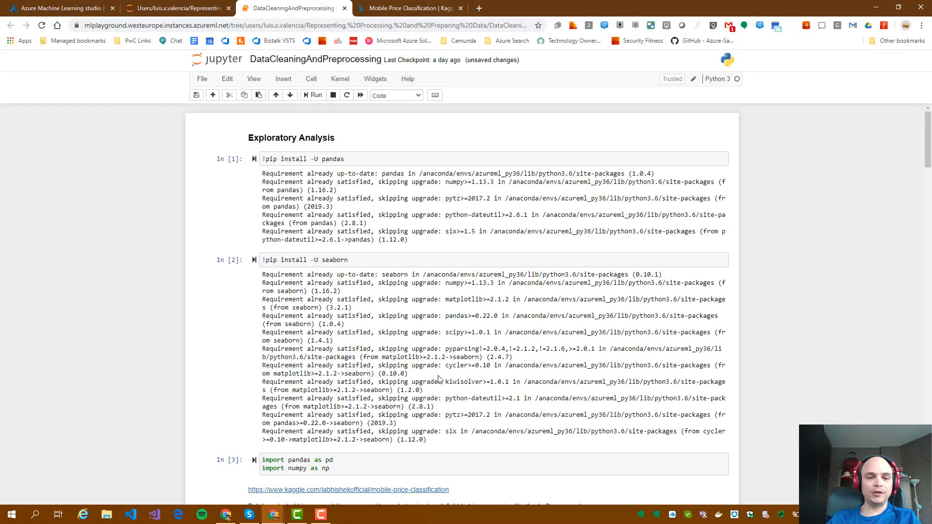
Step: Load the mobile price CSV into data and preview five rows across 22 columns
scroll(down, 3)
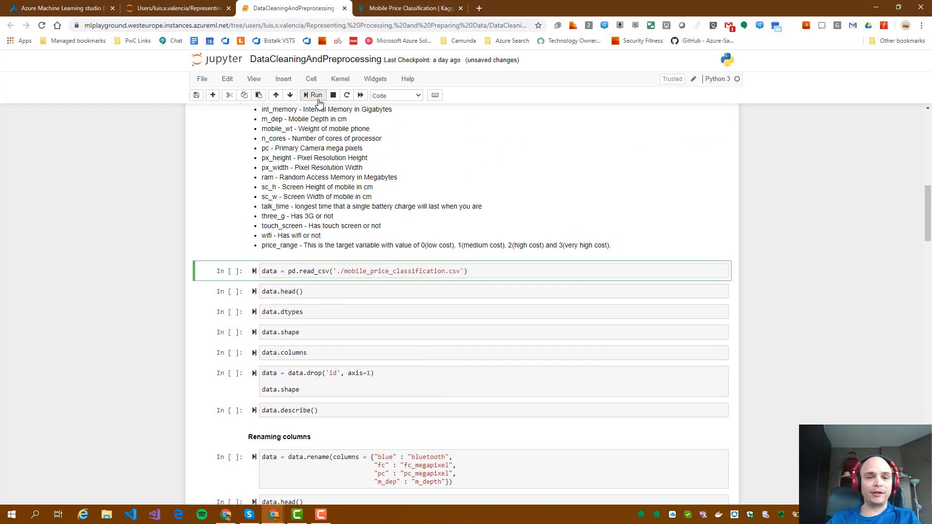
click(312, 95)
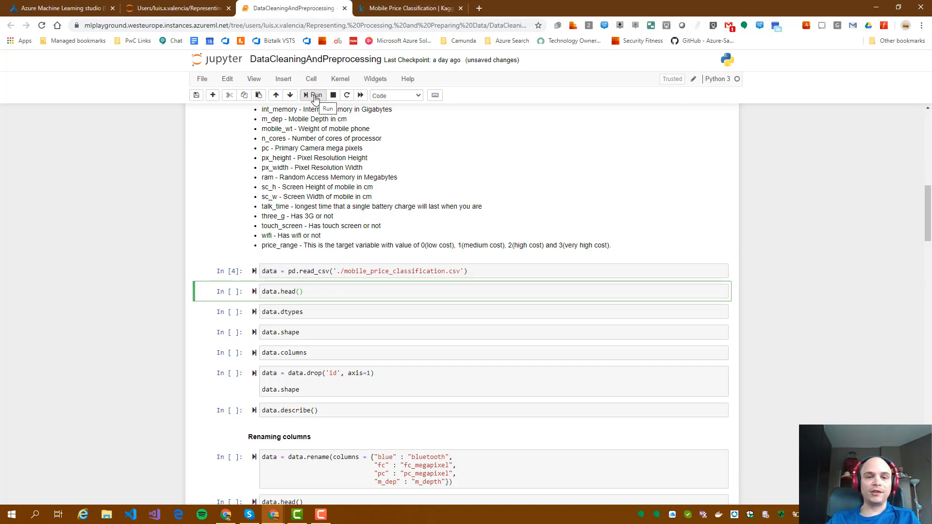
click(312, 95)
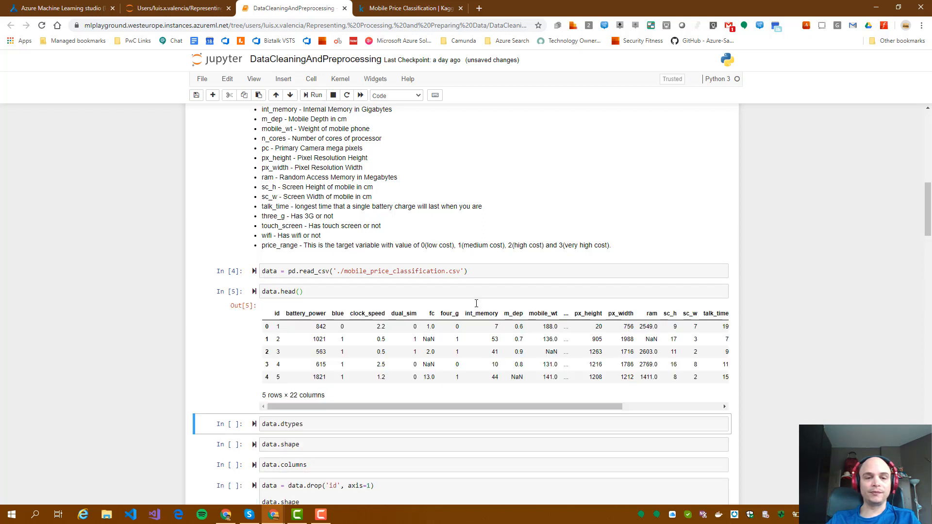
scroll(down, 3)
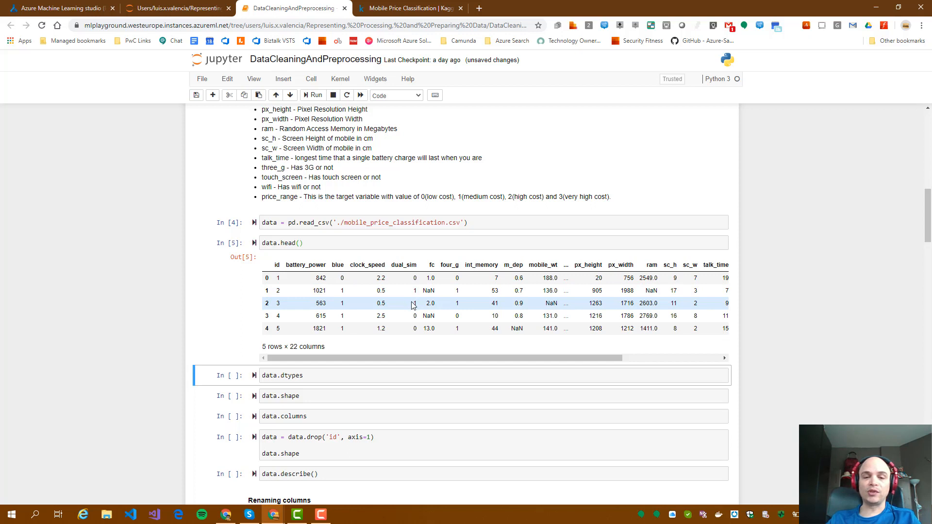
mouse_move(641, 359)
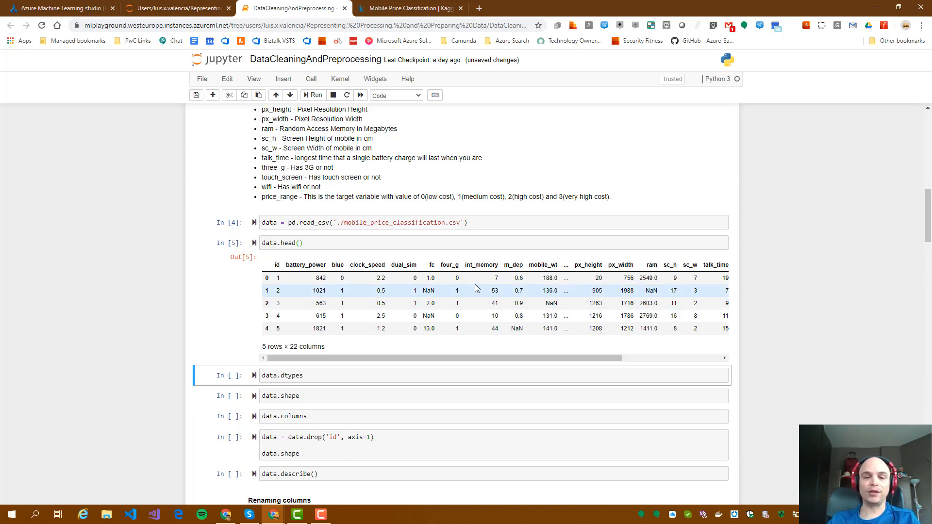
mouse_move(457, 277)
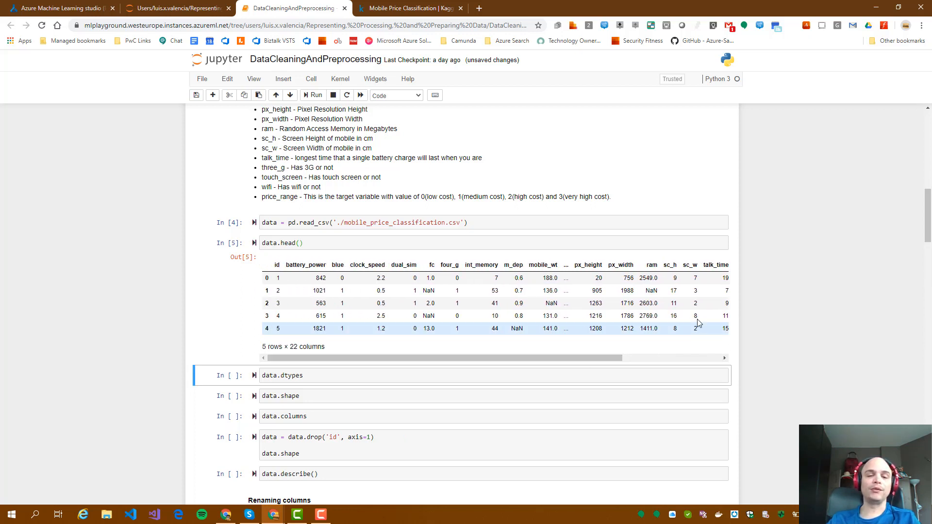
Step: List the data type of each column
scroll(down, 3)
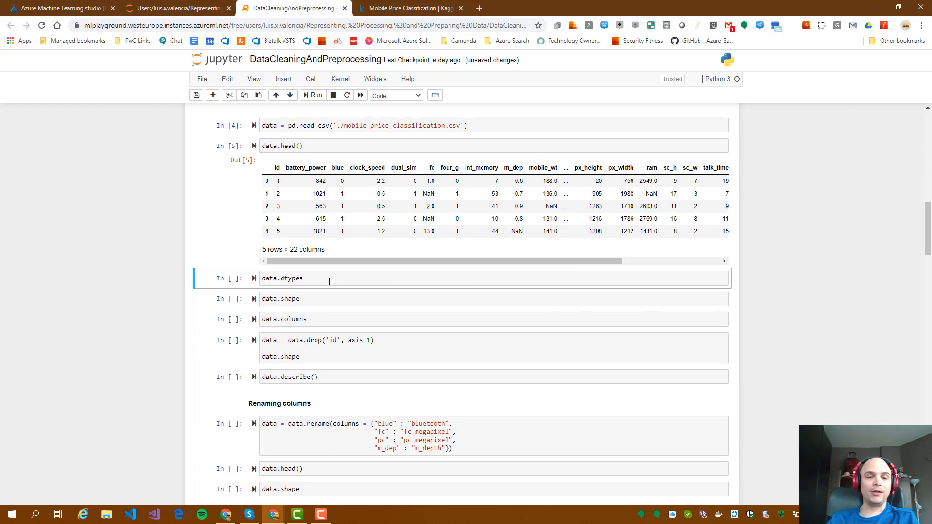
click(313, 95)
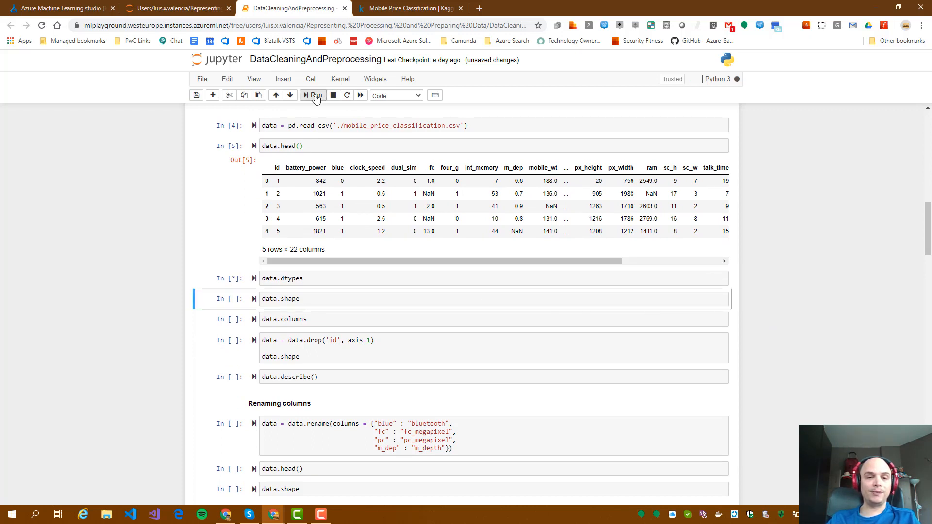
click(313, 95)
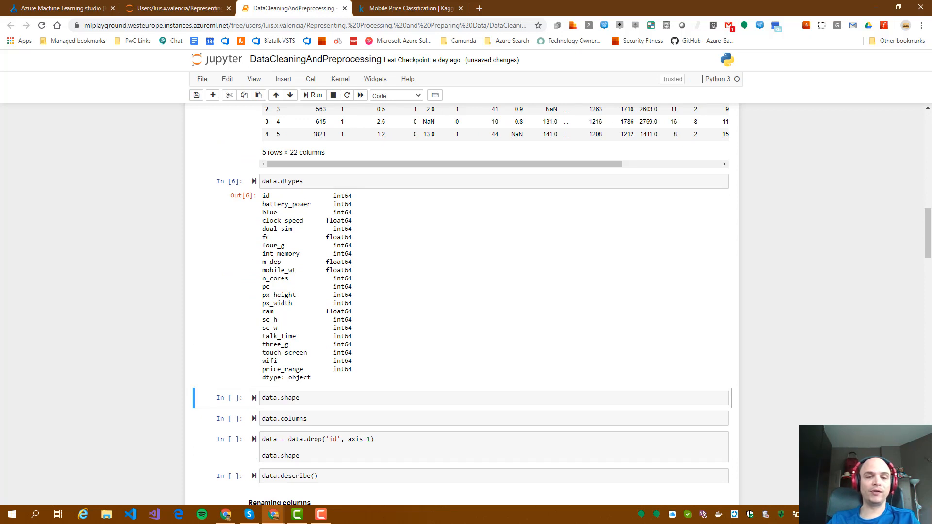
mouse_move(334, 272)
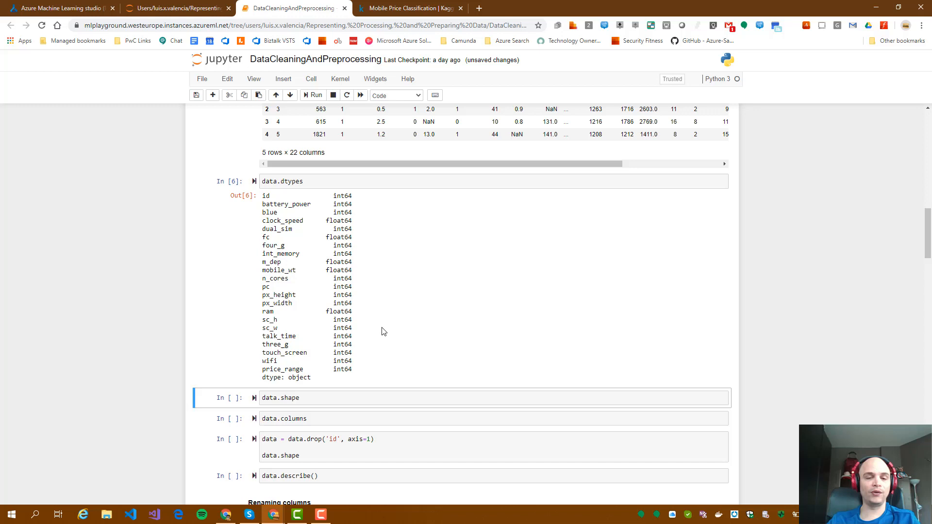
Step: Show the (2002, 22) shape and column names, then drop id to get (2002, 21)
scroll(down, 3)
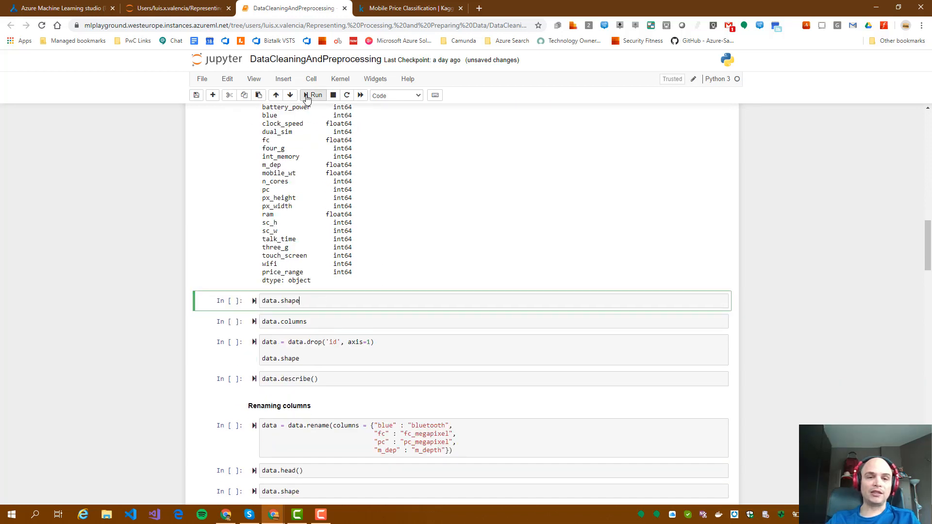
click(312, 95)
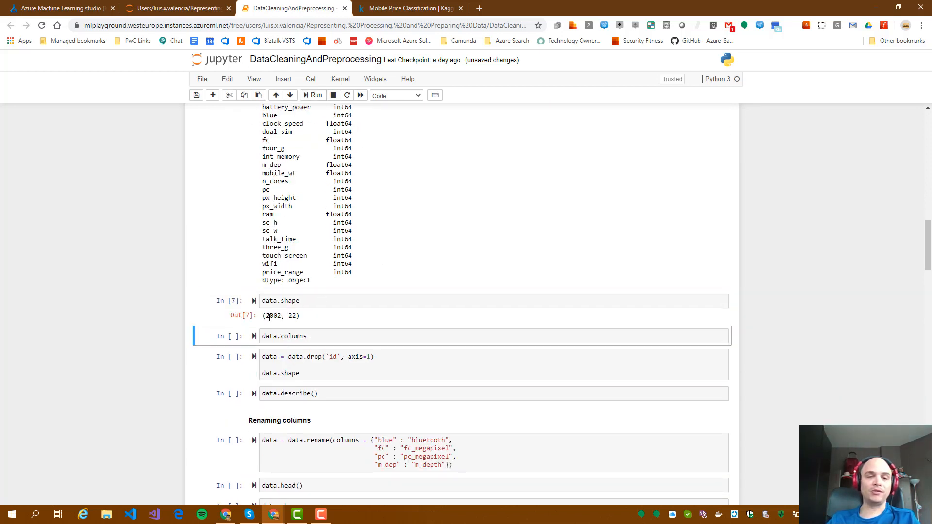
mouse_move(339, 329)
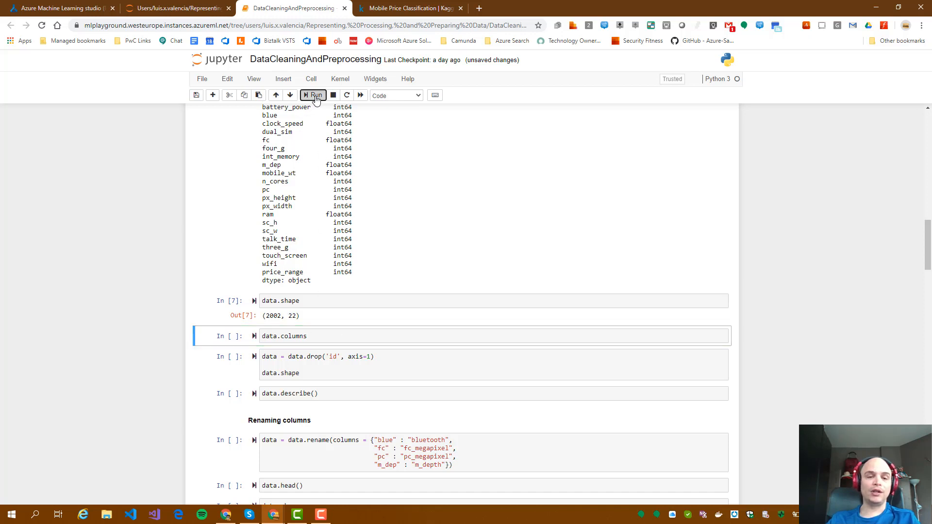
click(313, 95)
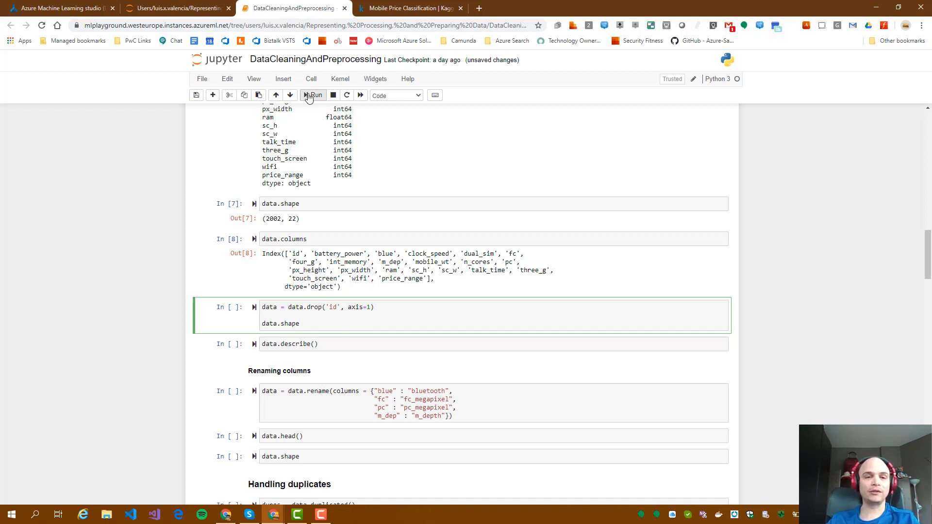
click(313, 95)
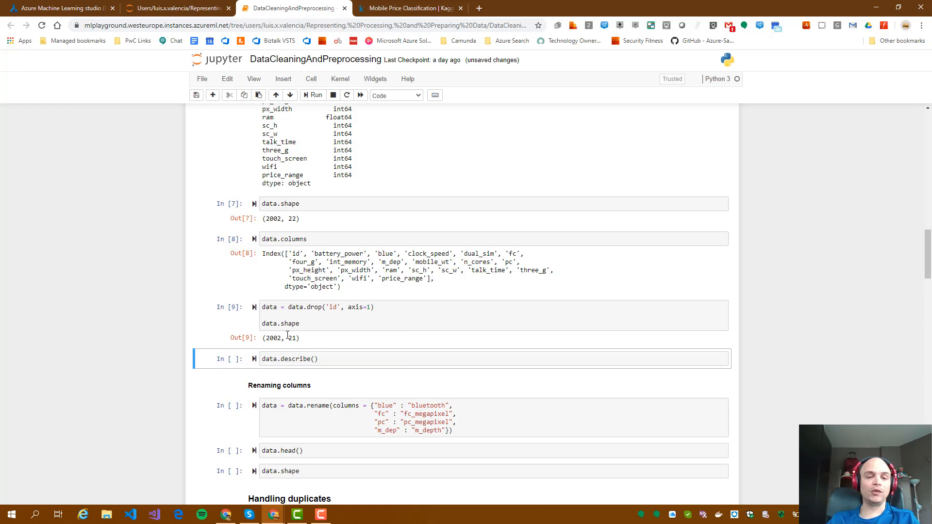
Step: Show summary statistics, rename columns to bluetooth, fc_megapixel, pc_megapixel, m_depth, and preview rows
scroll(down, 3)
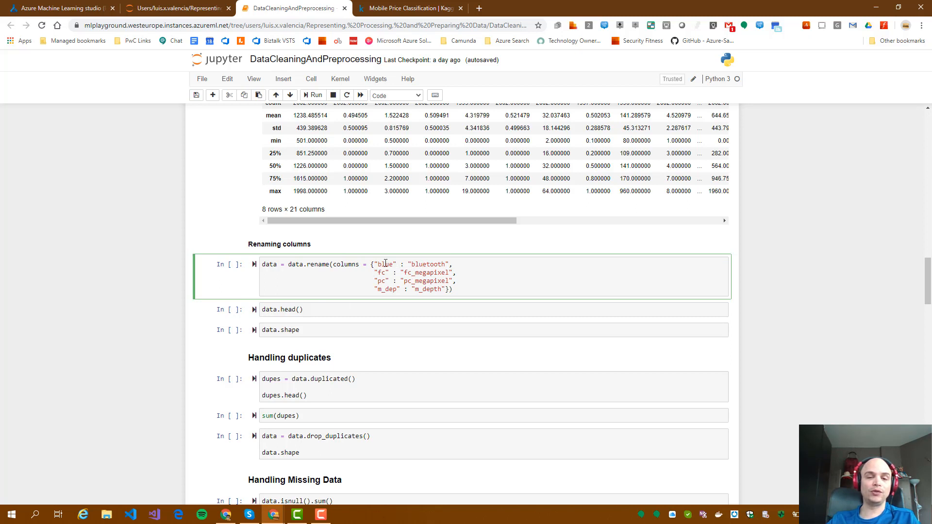
double_click(384, 265)
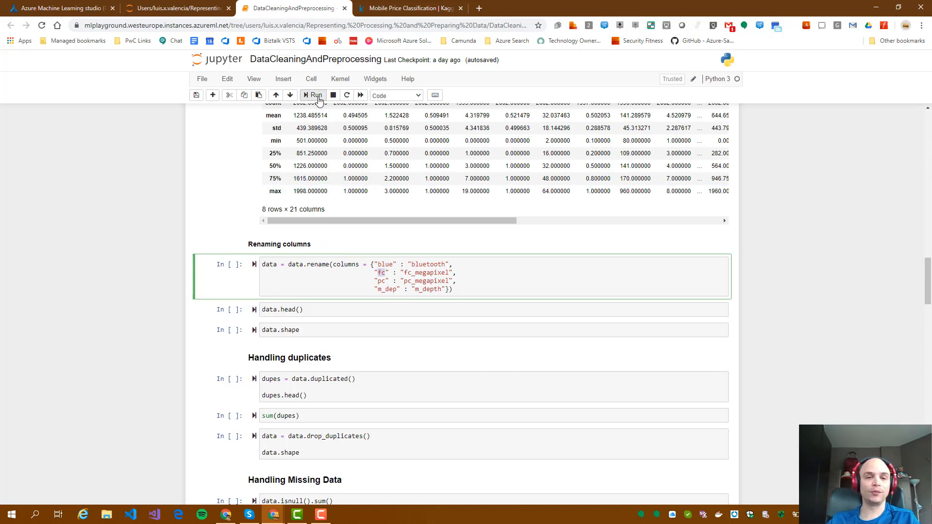
click(313, 95)
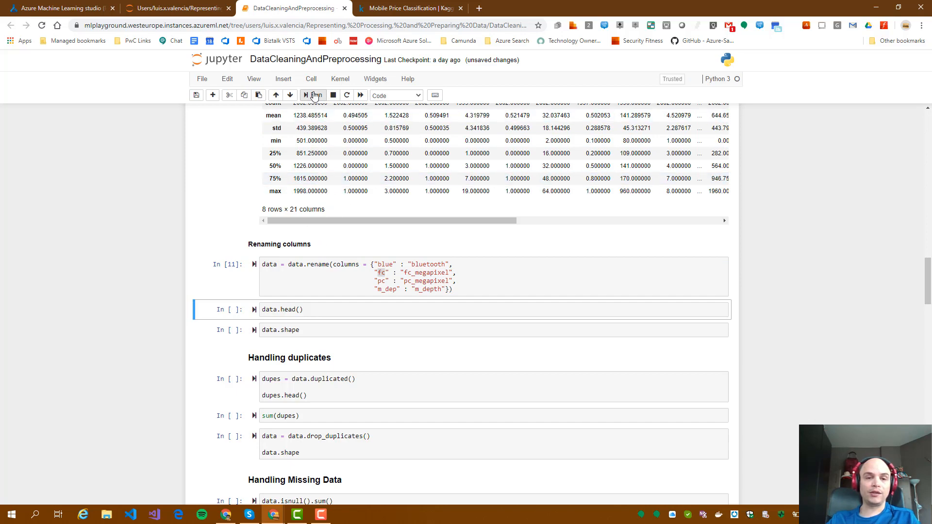
click(314, 95)
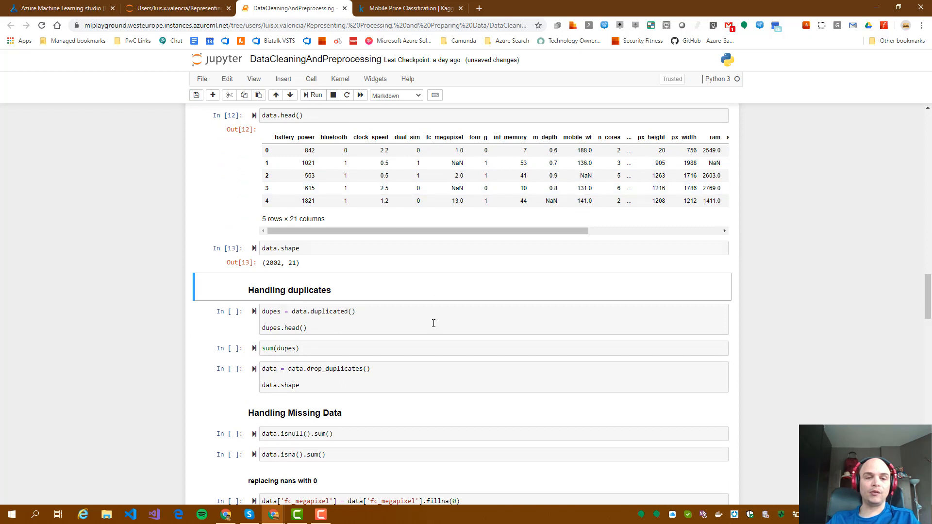
Step: Flag duplicate rows with data.duplicated() and count them, finding 2
click(344, 328)
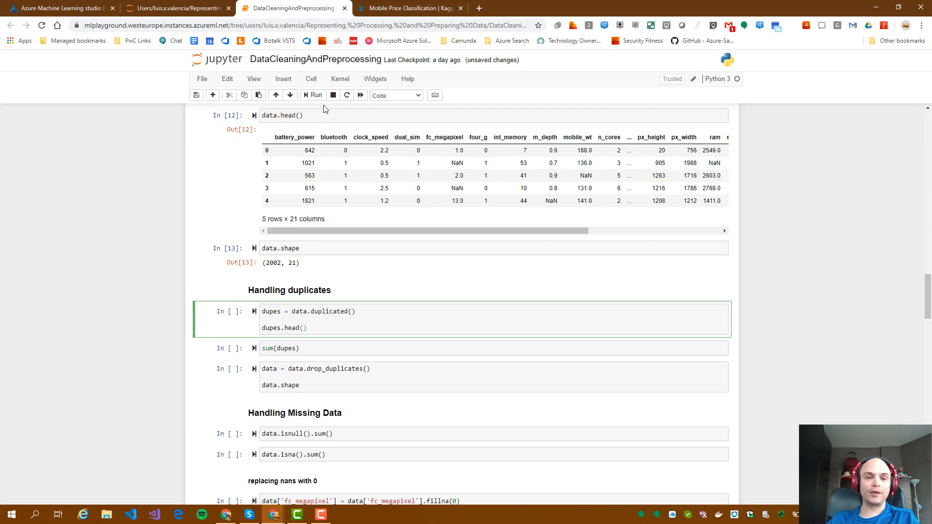
click(312, 96)
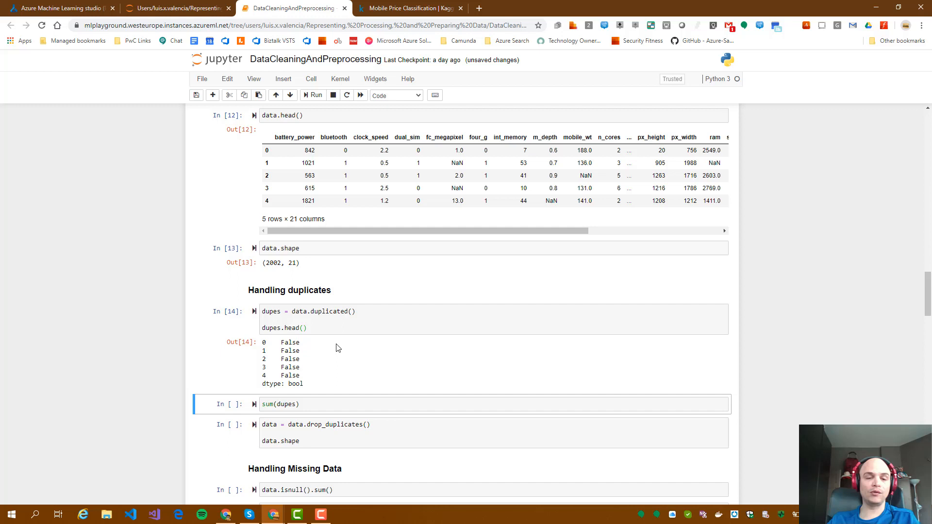
scroll(down, 3)
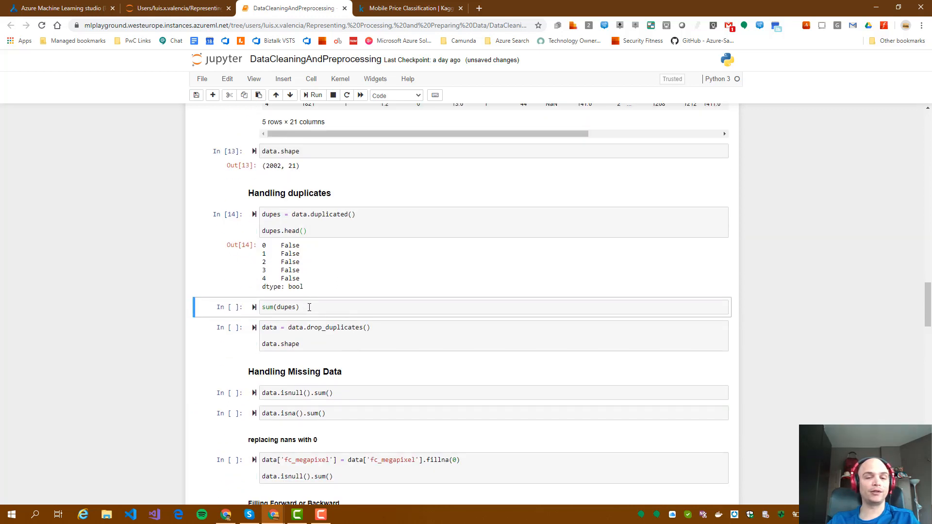
click(310, 79)
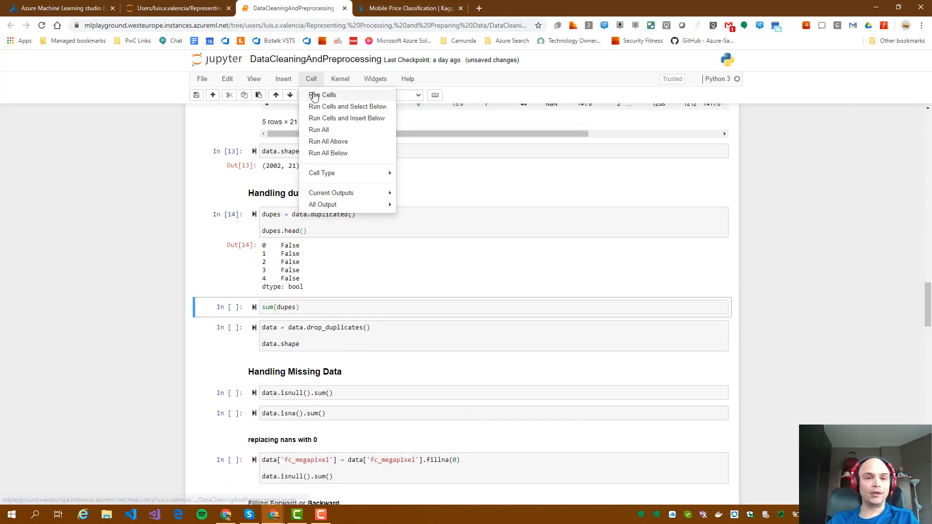
click(323, 96)
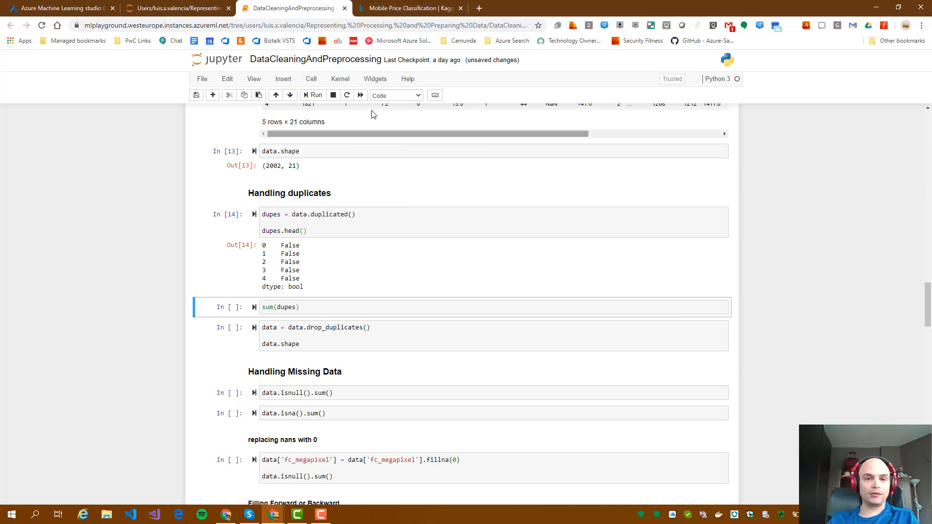
click(313, 95)
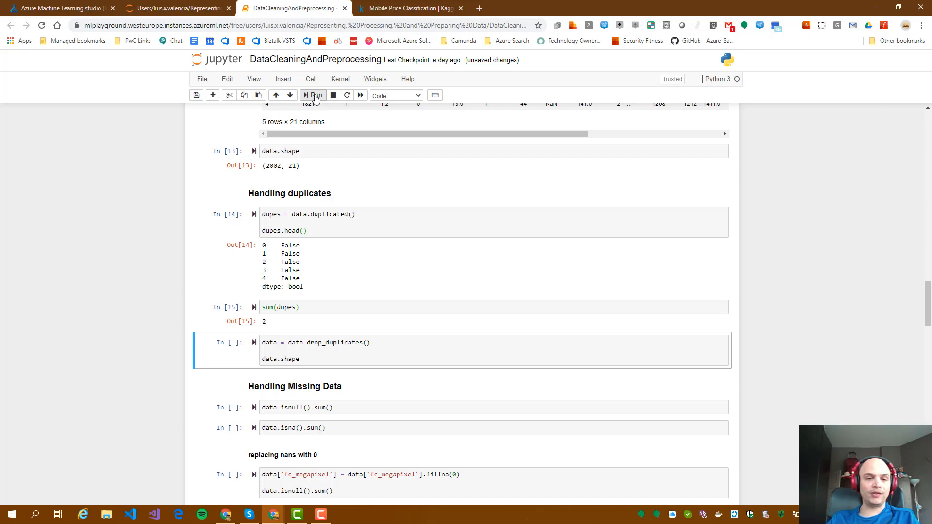
Step: Drop the duplicate rows, leaving shape (2000, 21)
click(302, 214)
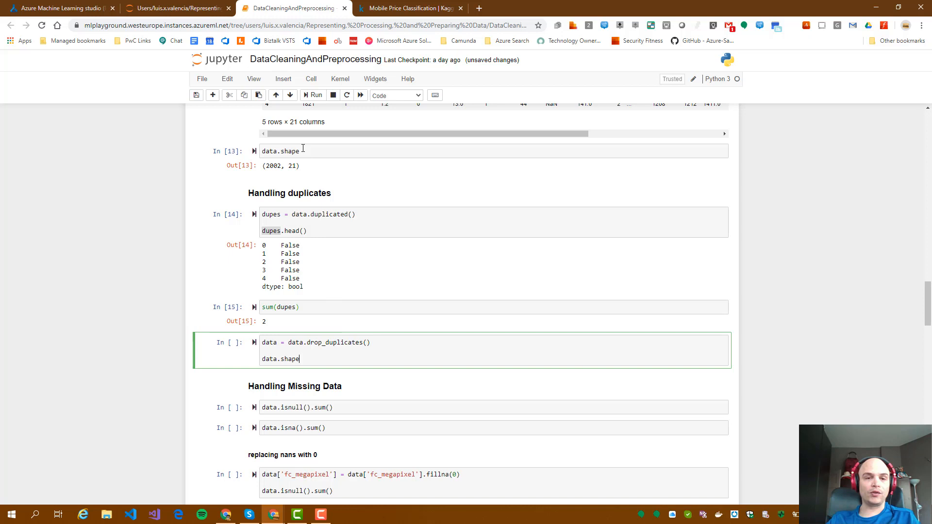
click(313, 95)
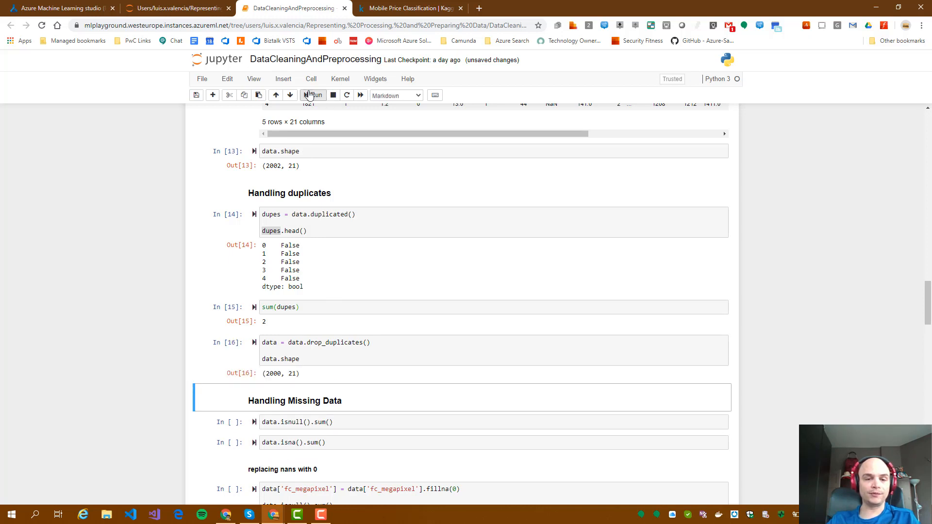
scroll(down, 3)
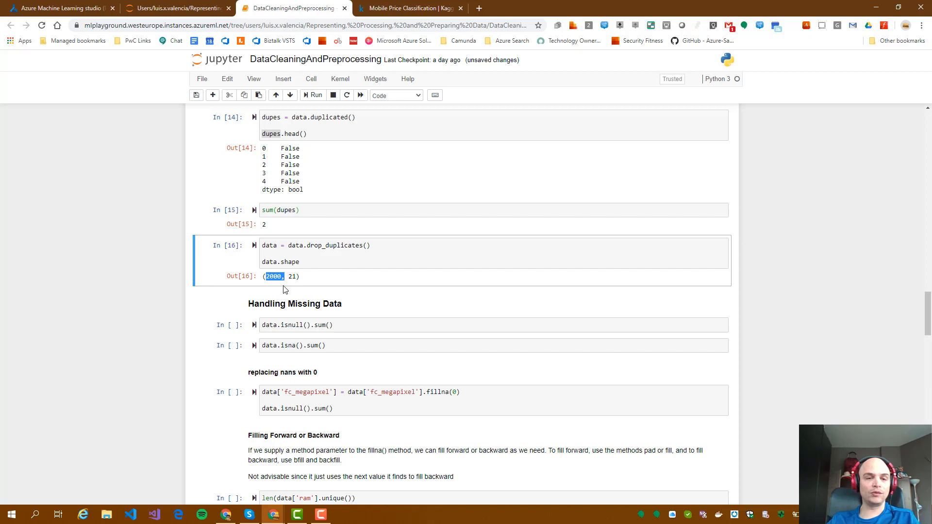
scroll(down, 3)
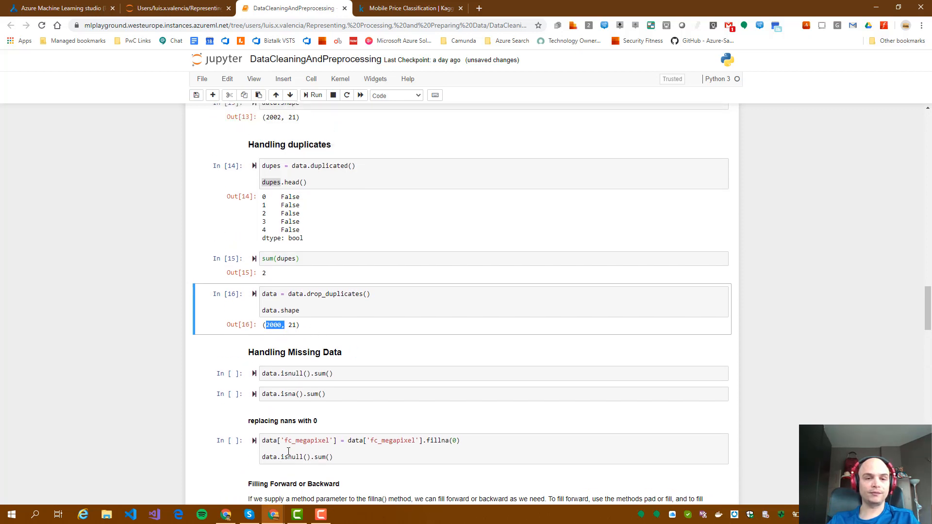
Step: Highlight the dupes variable in the duplicate-detection code
click(285, 182)
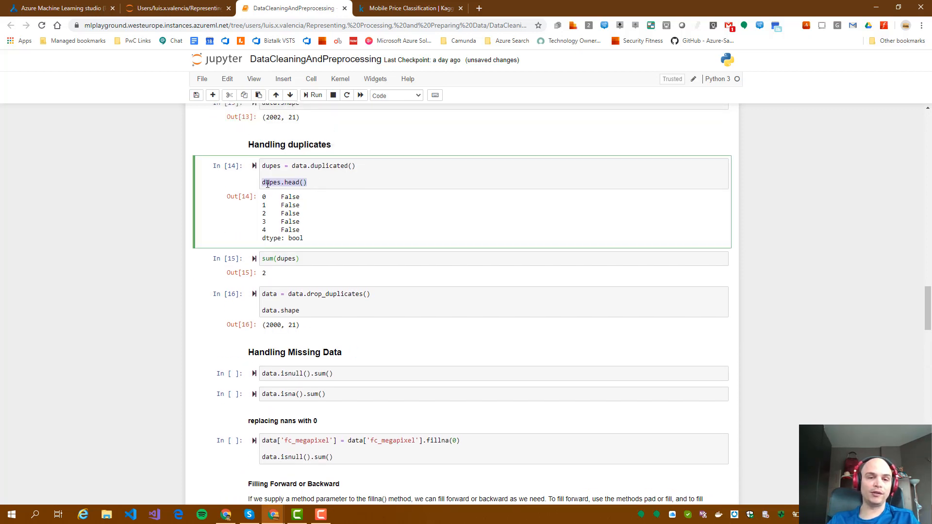
double_click(292, 182)
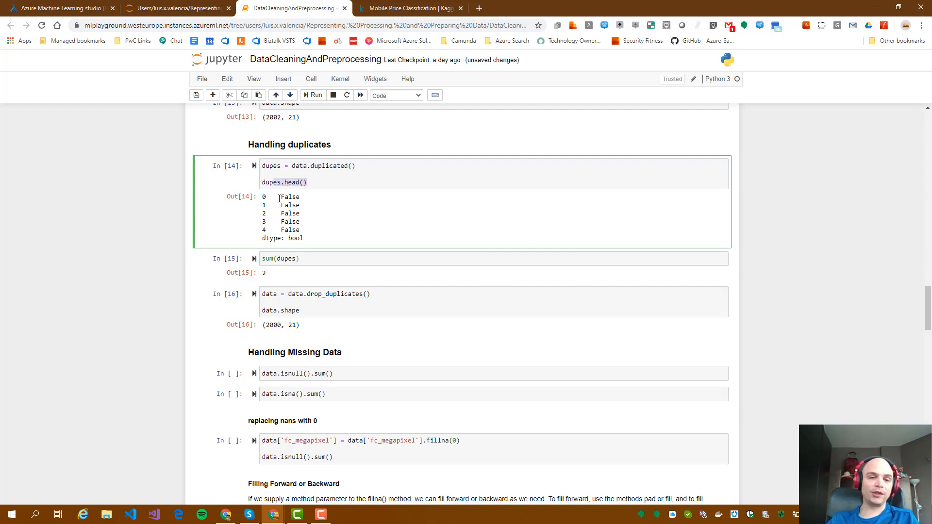
drag(284, 197, 284, 231)
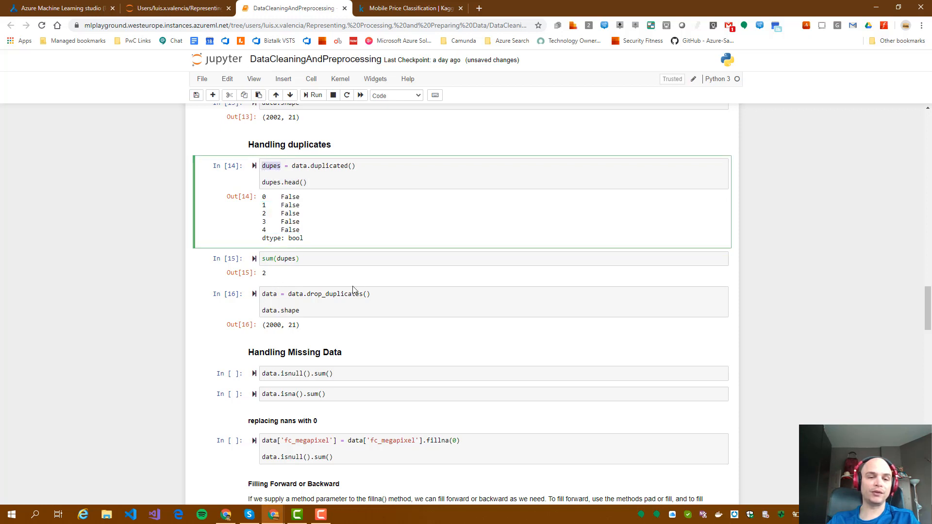
scroll(down, 3)
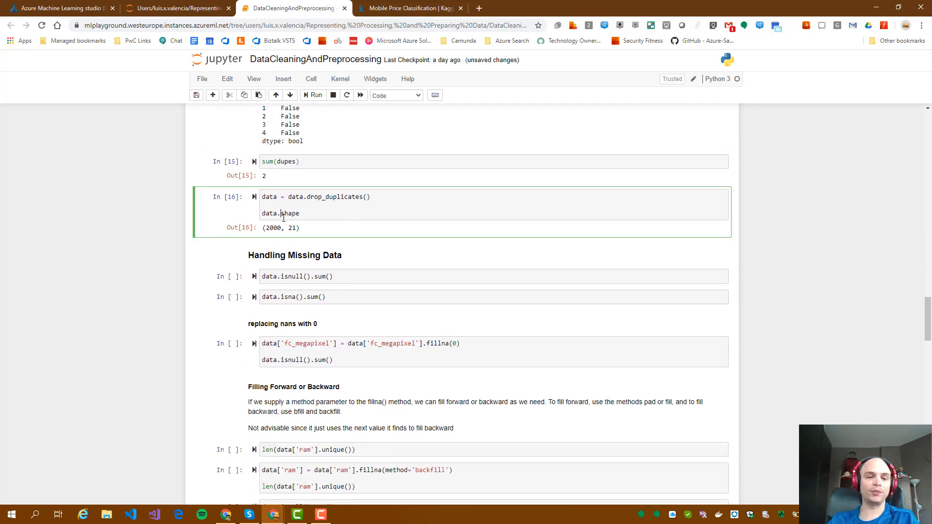
scroll(down, 3)
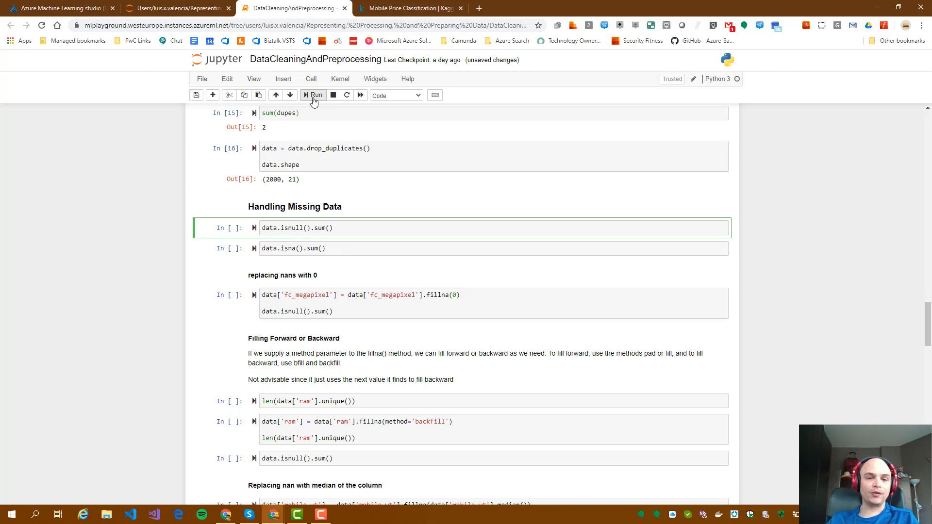
Step: Count missing values with isnull and isna: fc_megapixel 7, m_depth 5, mobile_wt 6, ram 2
click(313, 96)
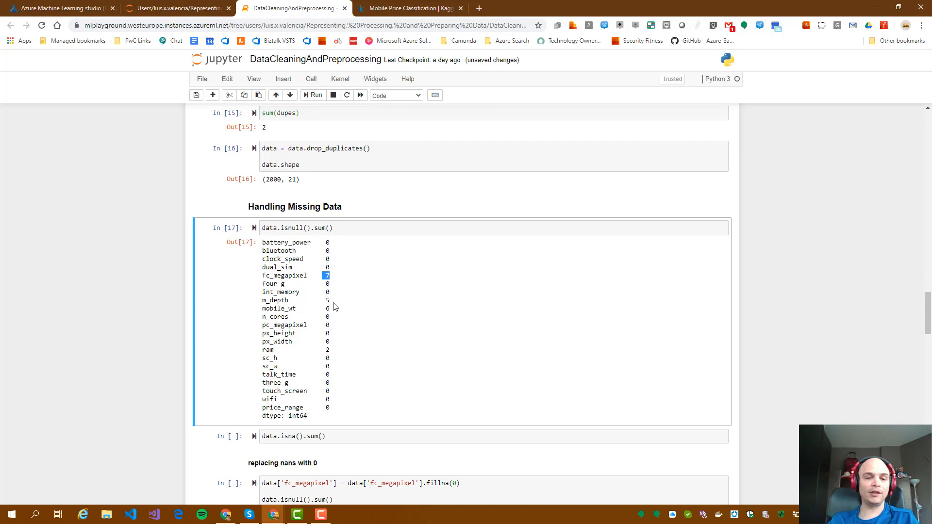
mouse_move(321, 286)
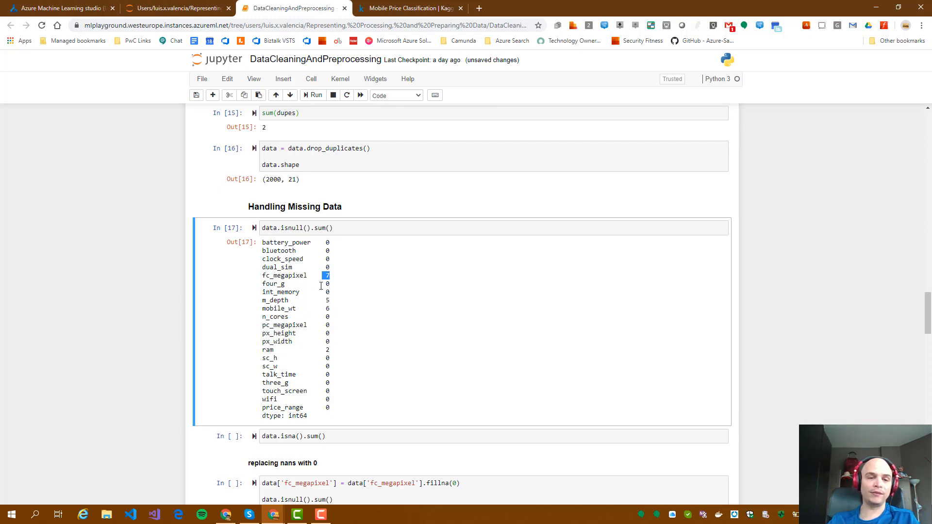
double_click(285, 276)
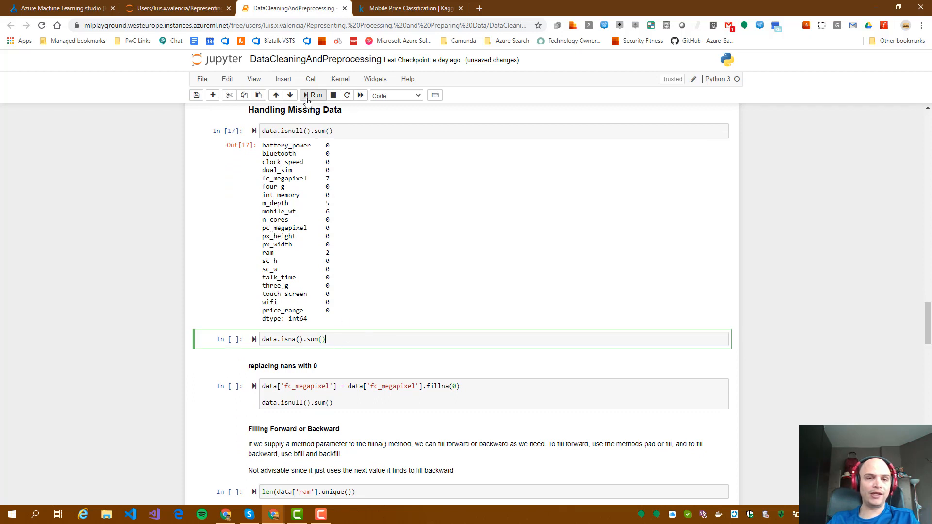
click(314, 95)
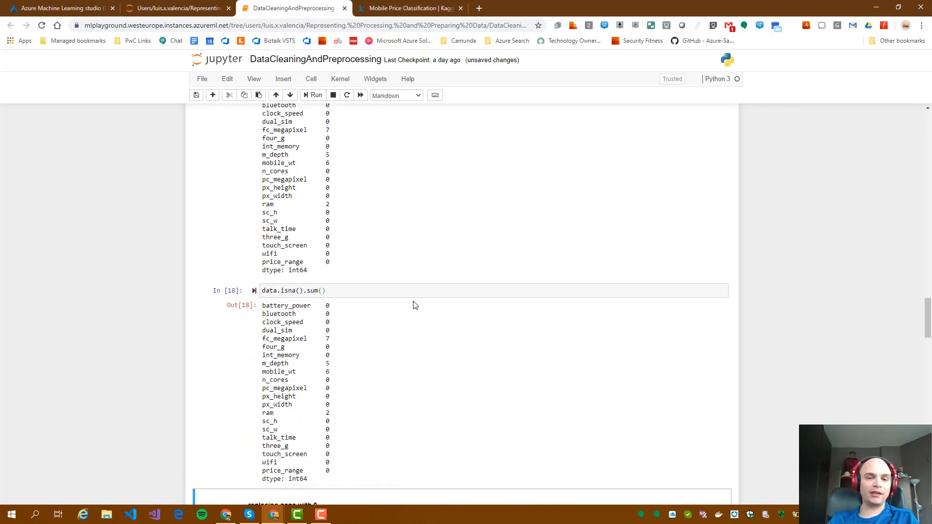
scroll(down, 3)
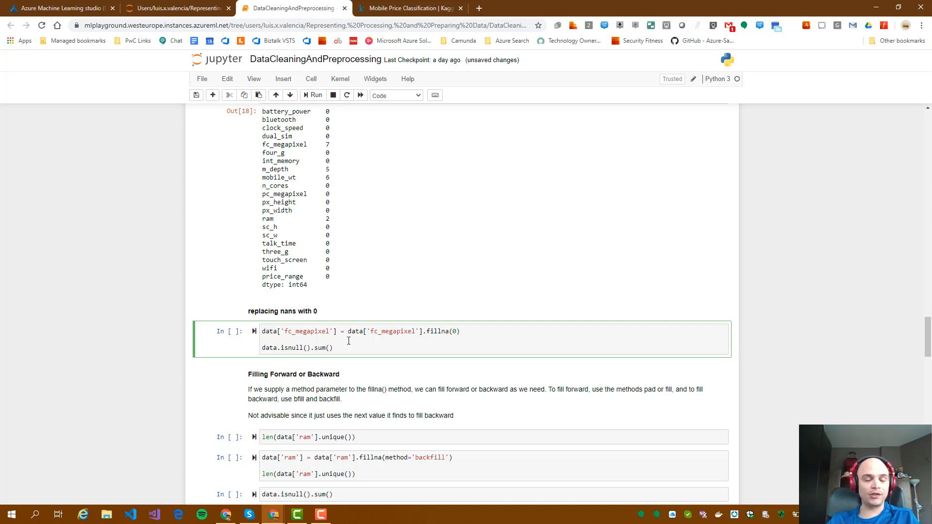
Step: Fill missing fc_megapixel values with 0 and print refreshed missing-value counts
click(261, 339)
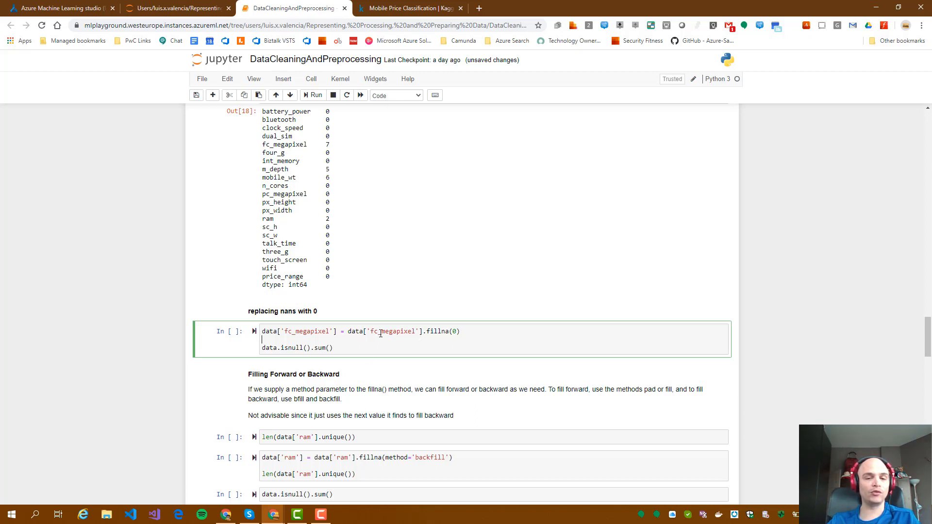
mouse_move(416, 332)
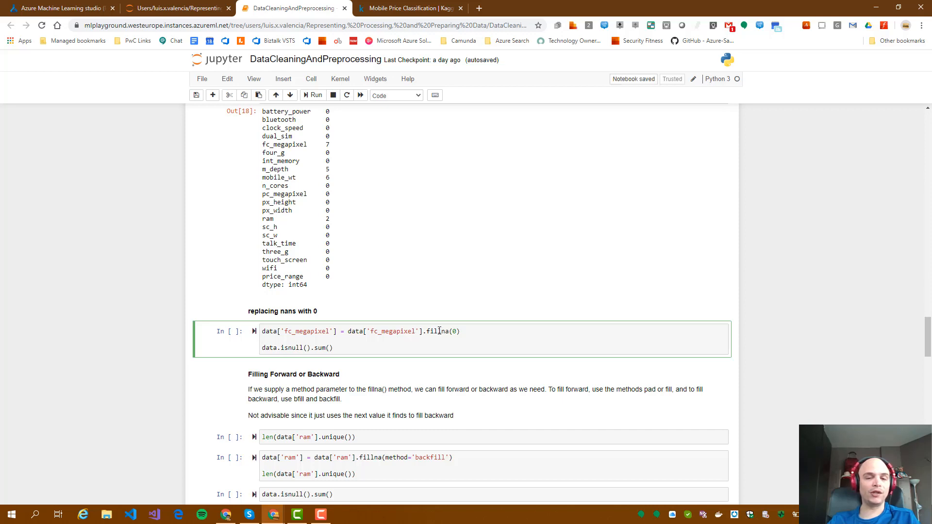
click(313, 95)
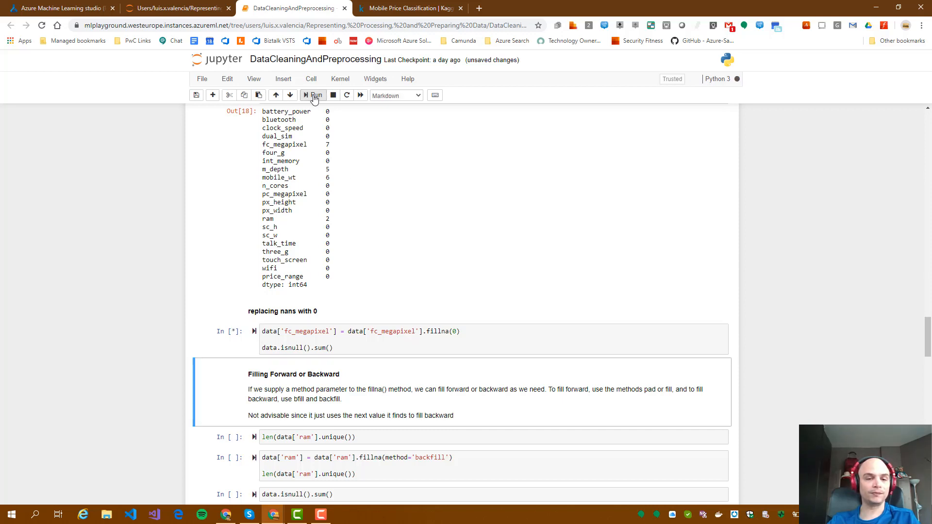
click(313, 95)
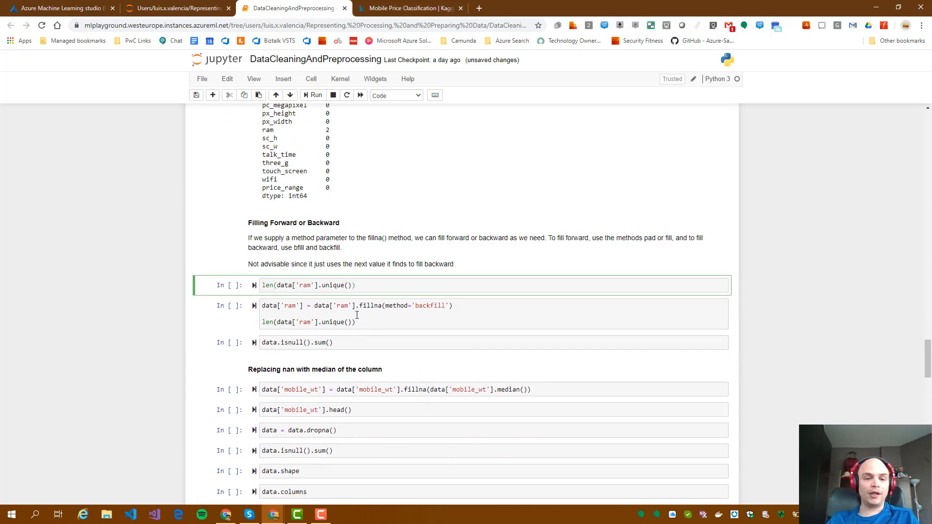
Step: Backfill ram (1561 unique values) and recheck nulls: ram 0, m_depth 5, mobile_wt 6
scroll(down, 3)
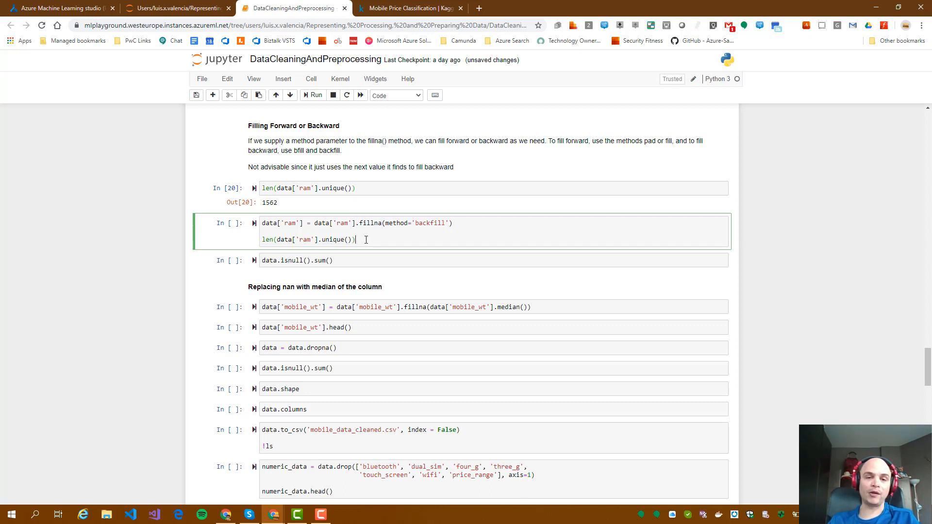
click(312, 95)
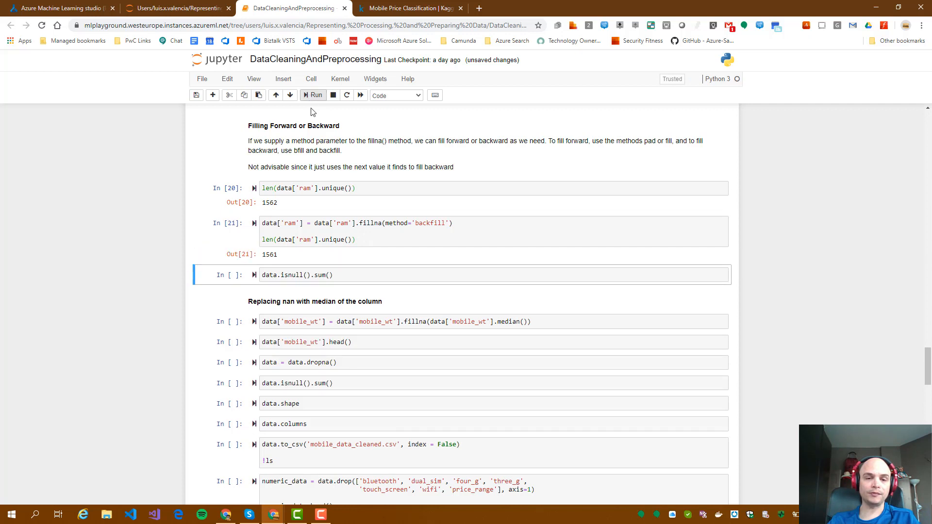
double_click(268, 255)
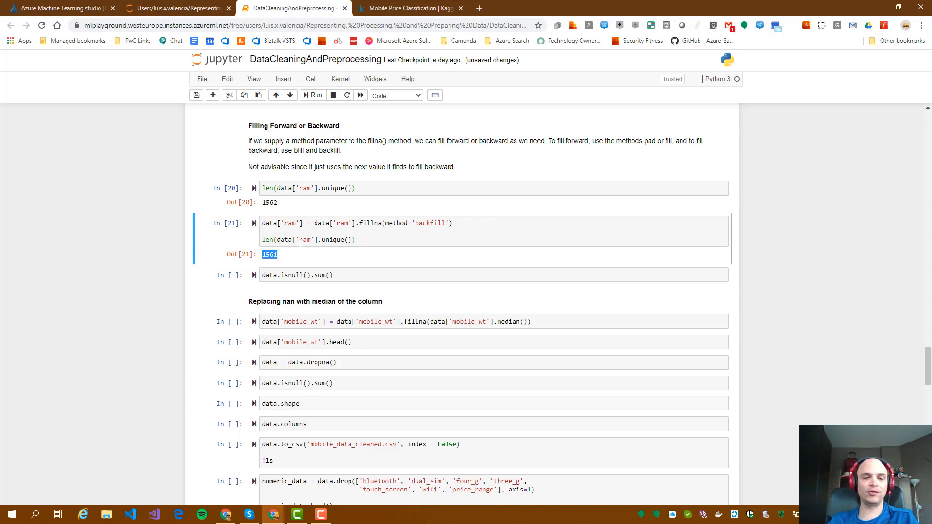
mouse_move(325, 275)
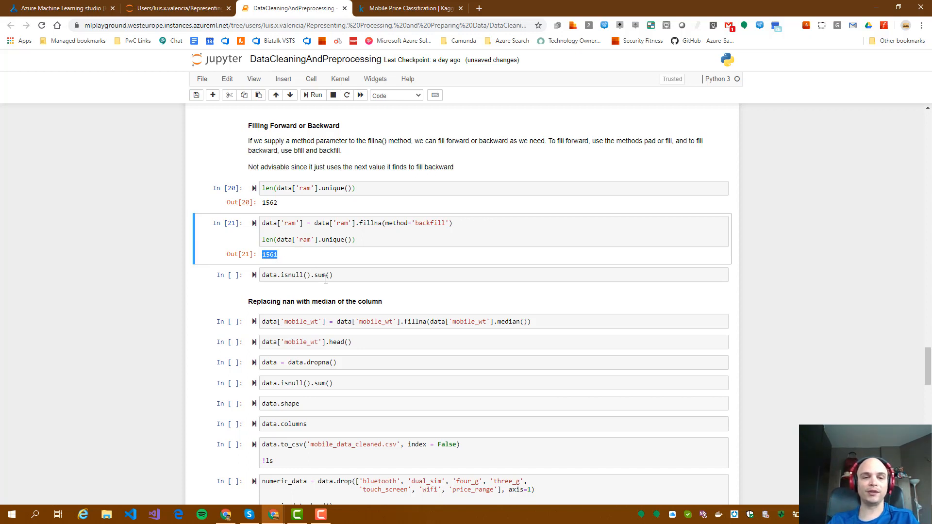
click(333, 275)
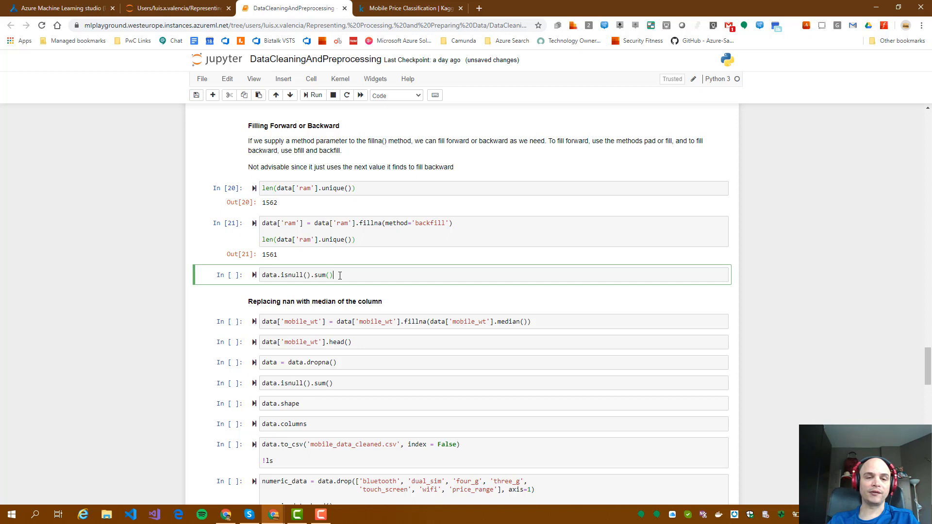
scroll(down, 3)
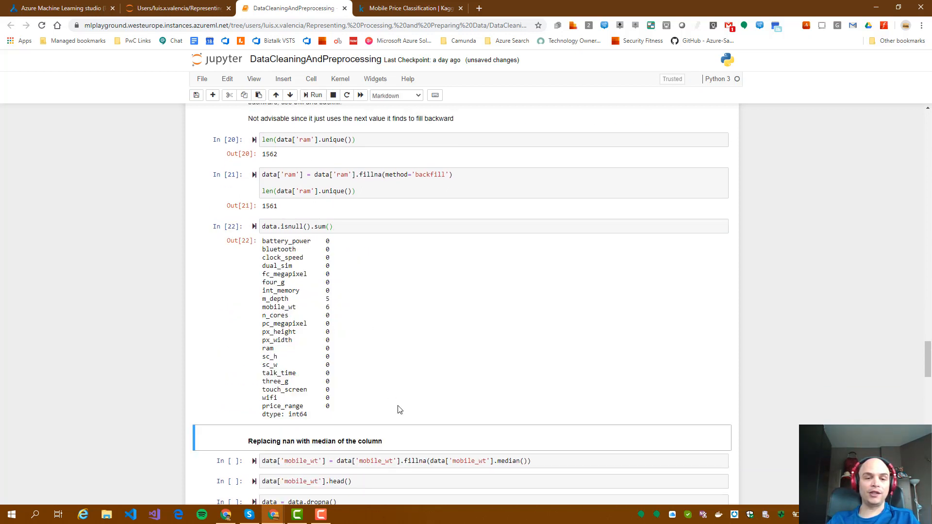
mouse_move(326, 356)
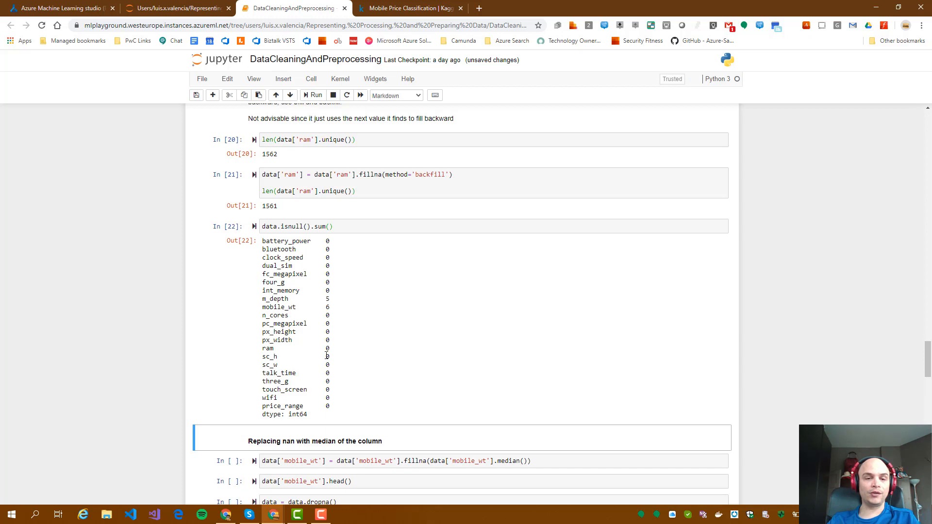
mouse_move(328, 346)
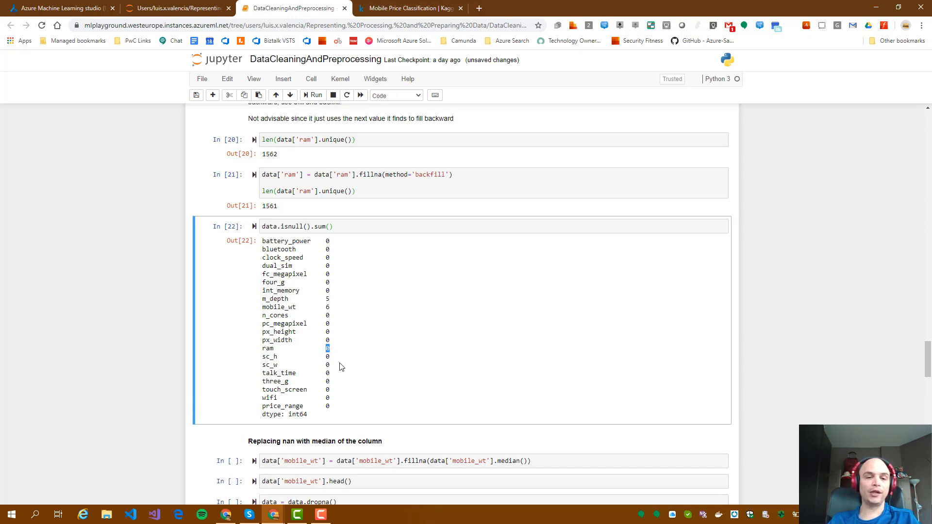
scroll(down, 3)
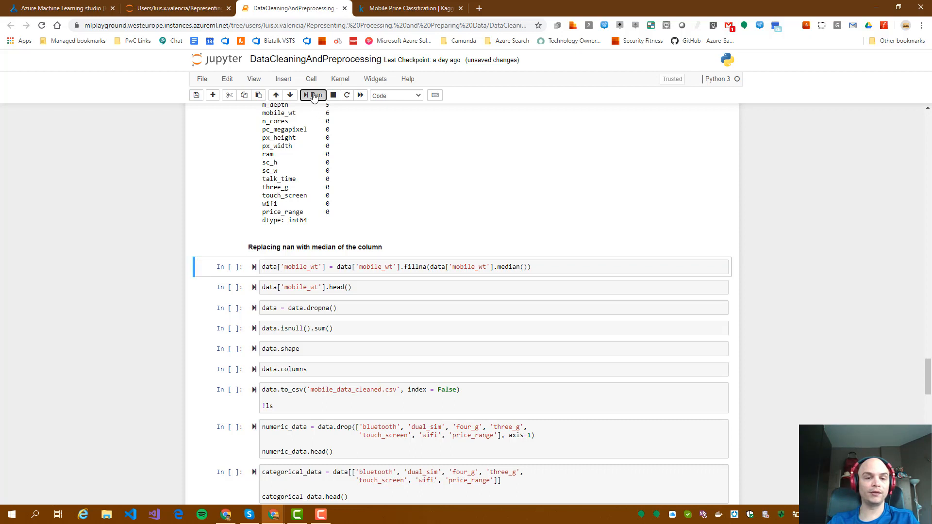
Step: Fill mobile_wt gaps with its median and drop remaining rows with missing values
click(313, 95)
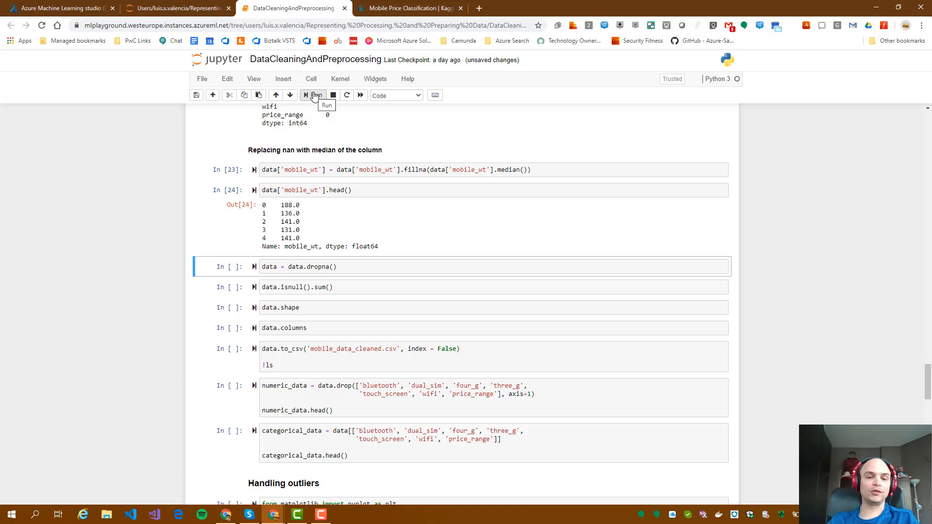
click(312, 95)
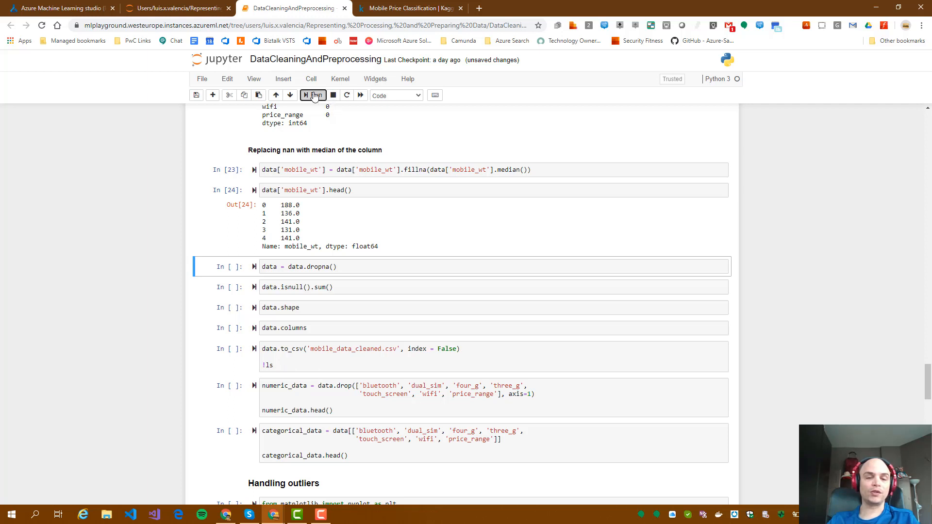
mouse_move(313, 97)
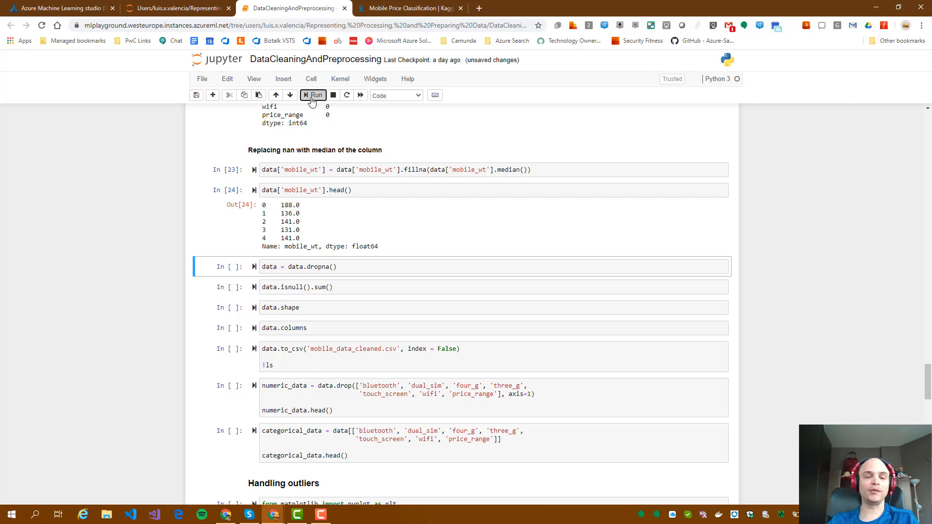
click(313, 95)
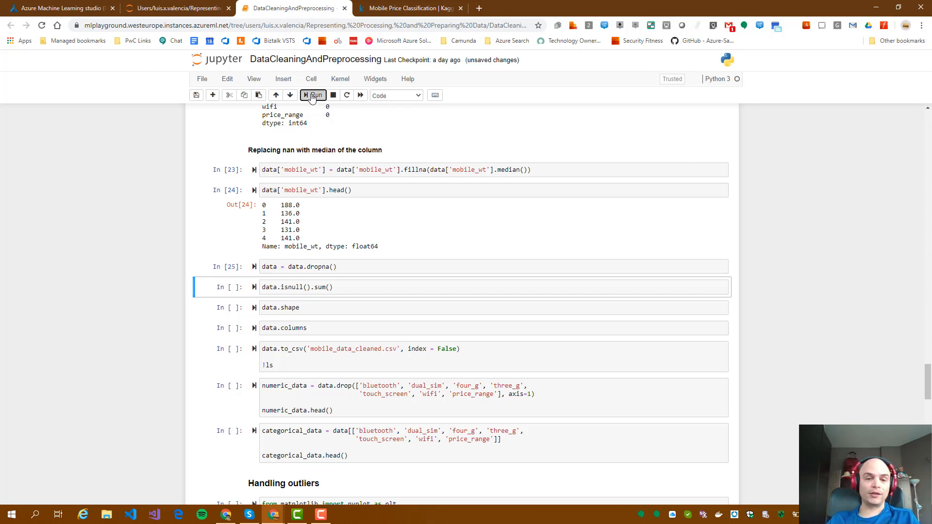
Step: Confirm every column's null count is 0 and the shape is (1995, 21)
click(312, 95)
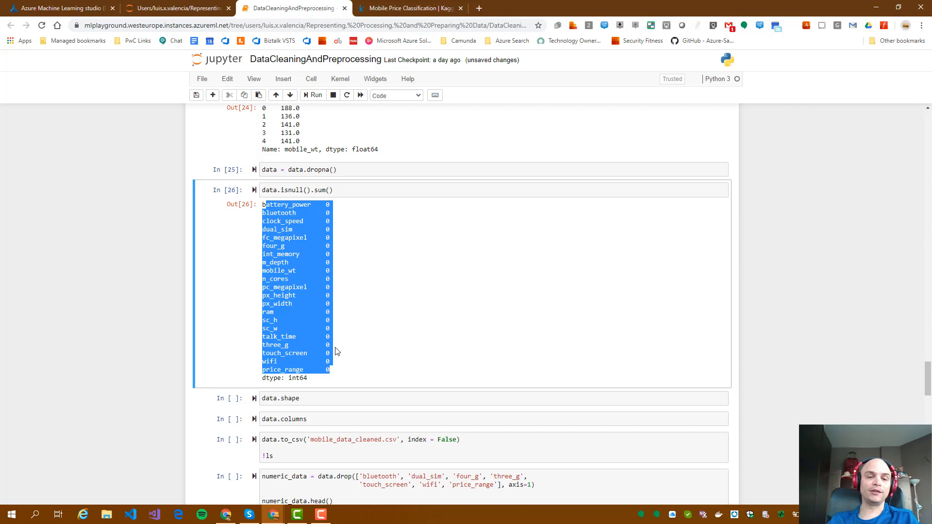
scroll(down, 3)
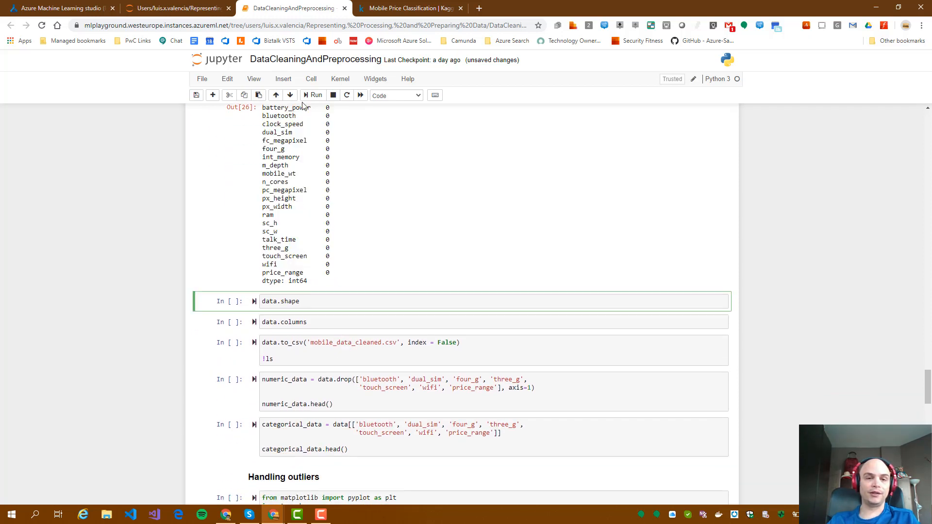
click(316, 95)
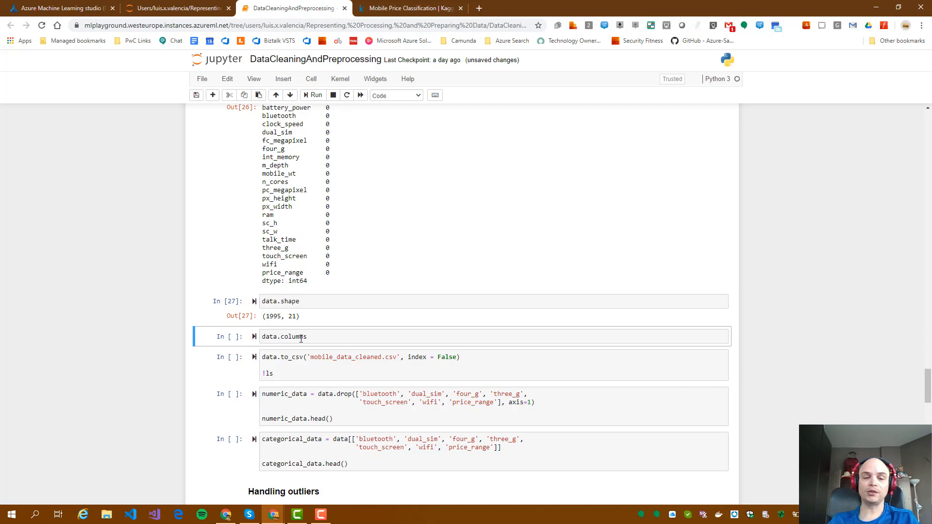
Step: Print the dataset's column names with data.columns
click(300, 337)
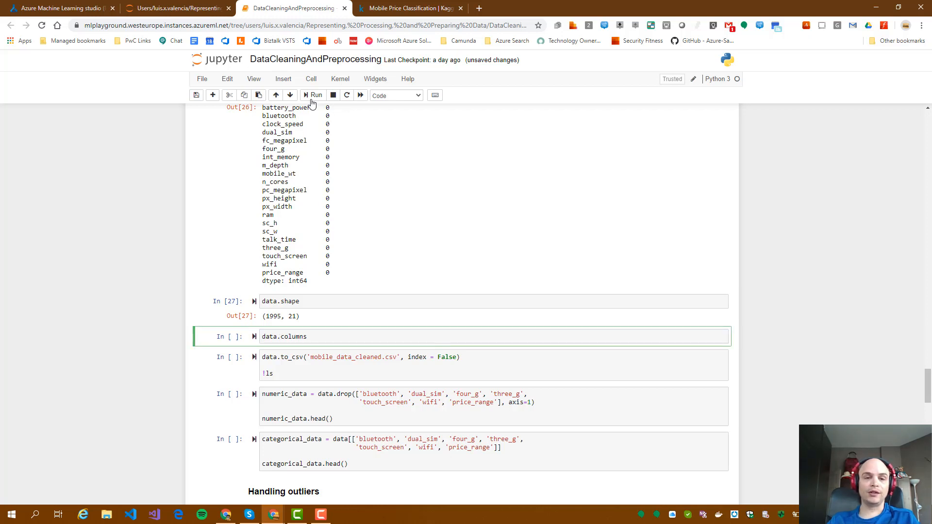
click(313, 95)
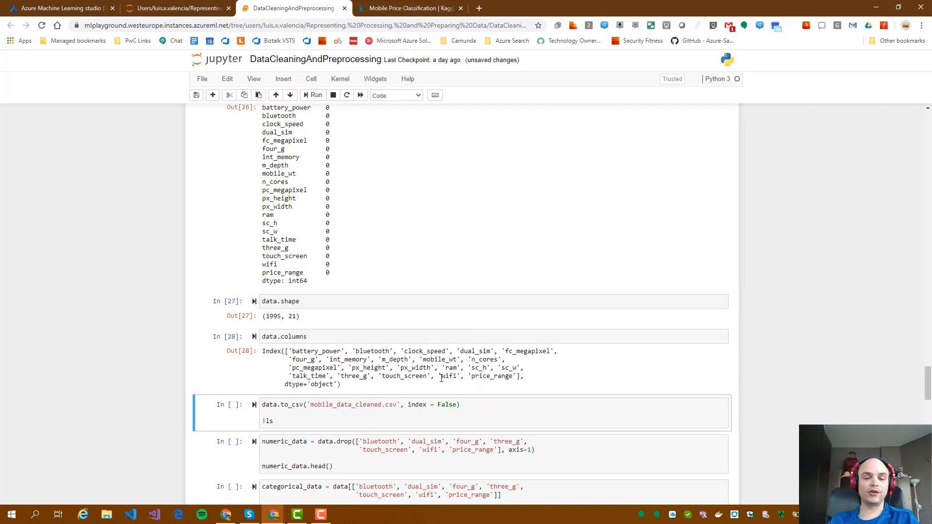
scroll(down, 3)
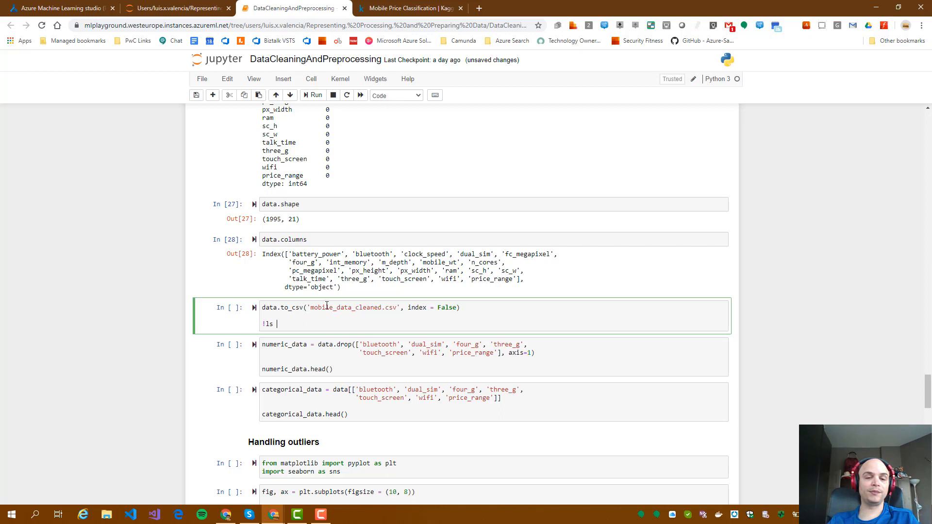
Step: Export the data to mobile_data_cleaned.csv and confirm it in the !ls listing
click(313, 96)
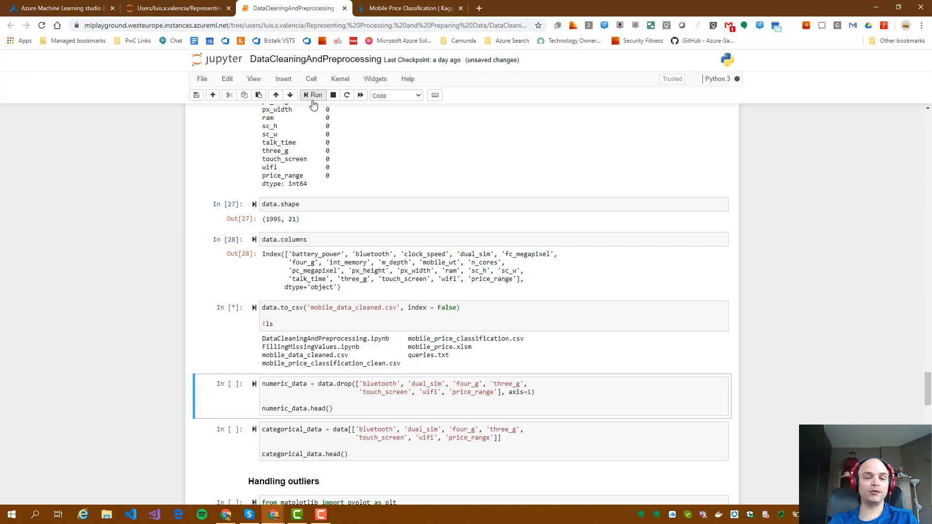
click(312, 95)
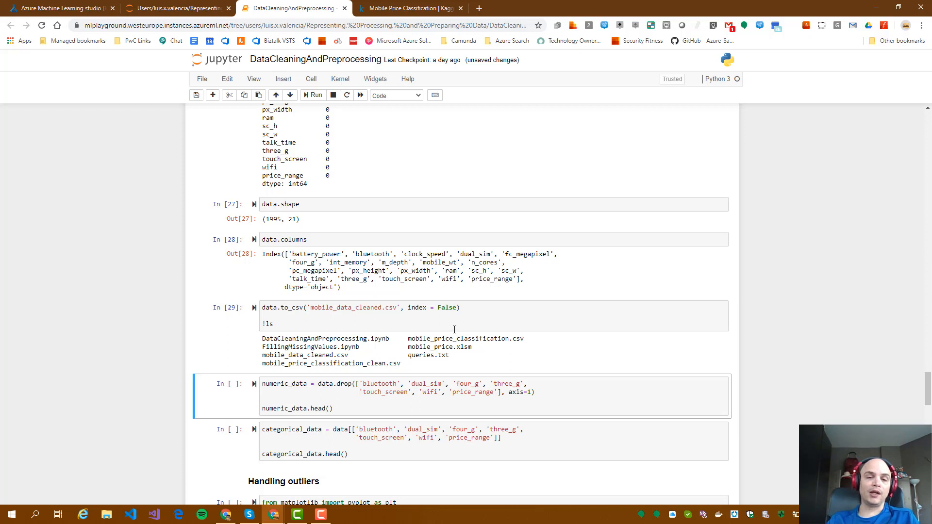
scroll(down, 3)
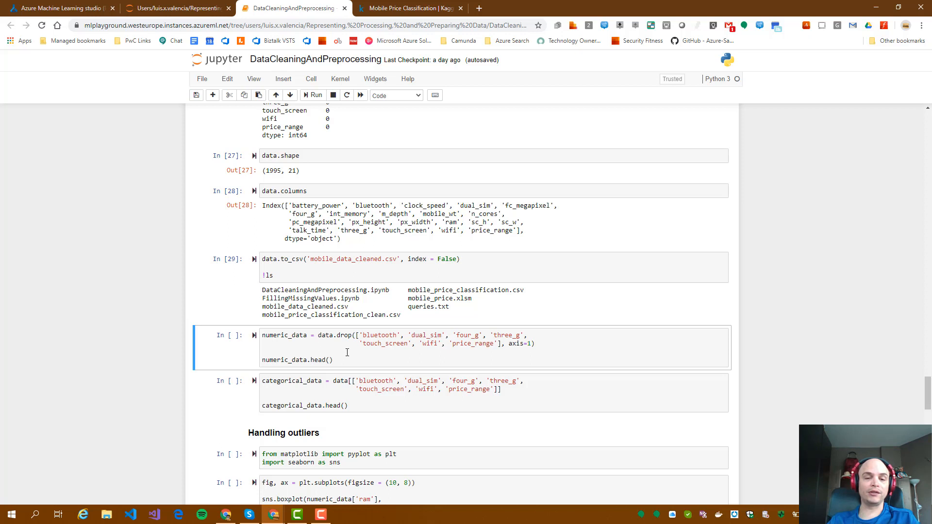
mouse_move(422, 339)
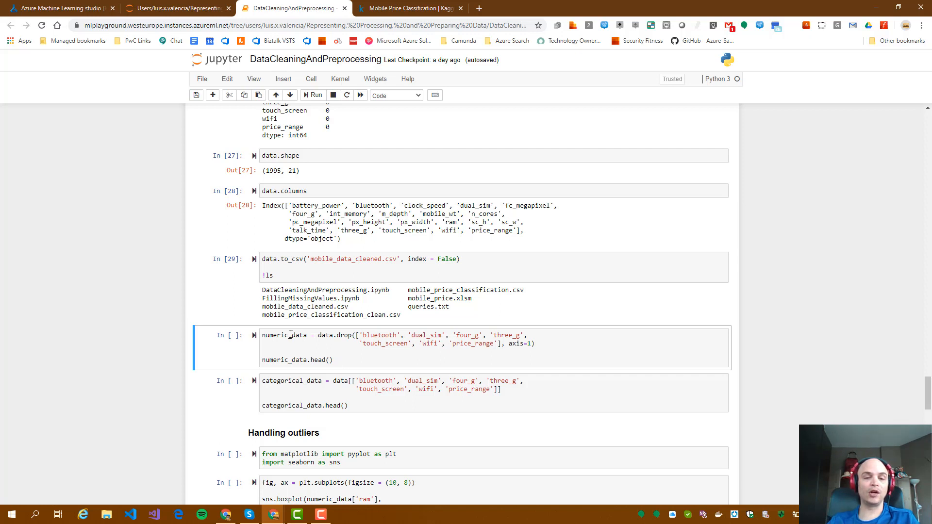
Step: Build numeric_data and categorical_data tables, previewing the first five rows of each
double_click(284, 334)
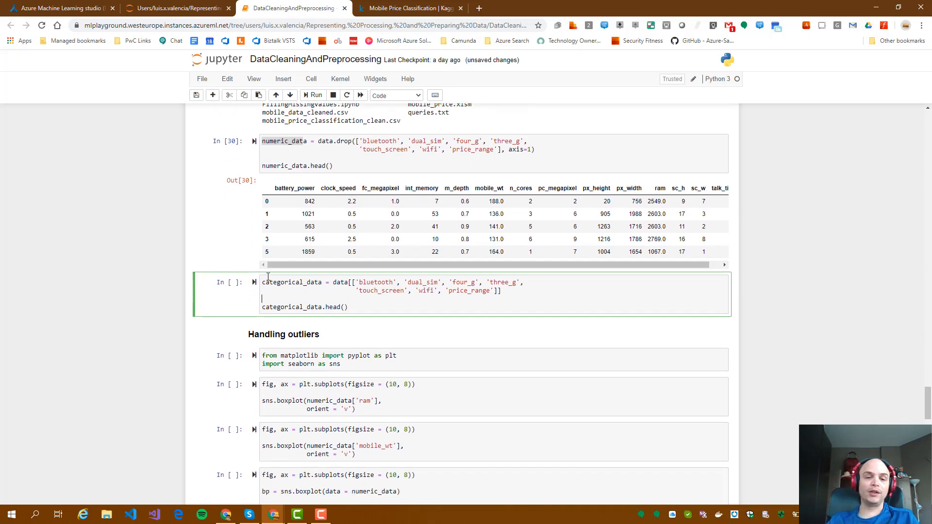
double_click(291, 282)
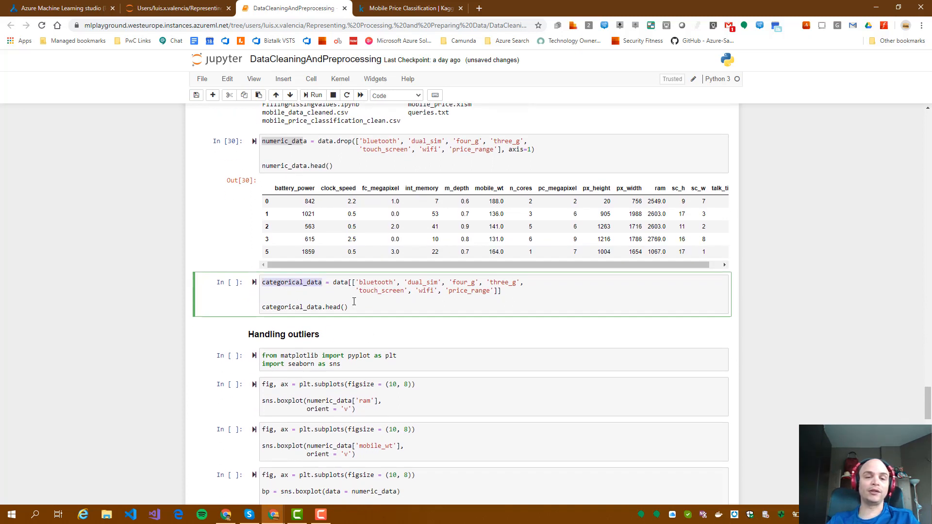
click(313, 95)
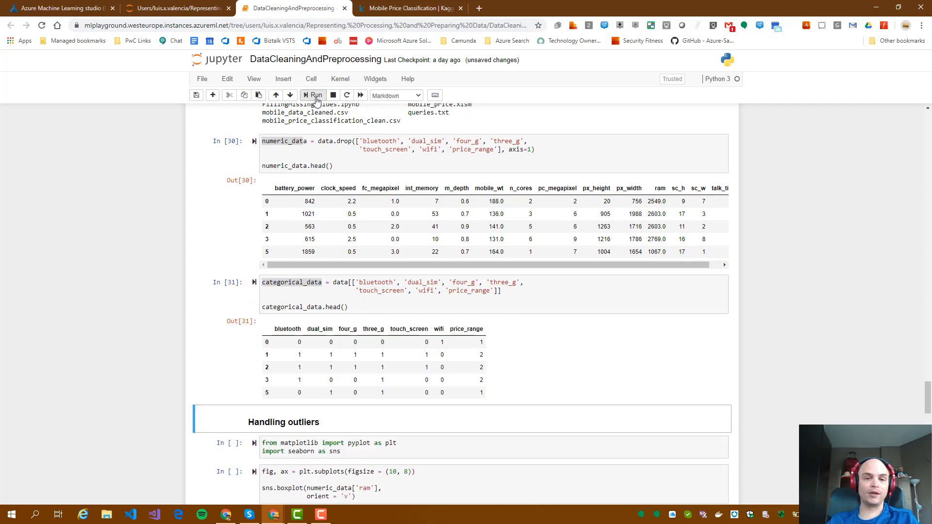